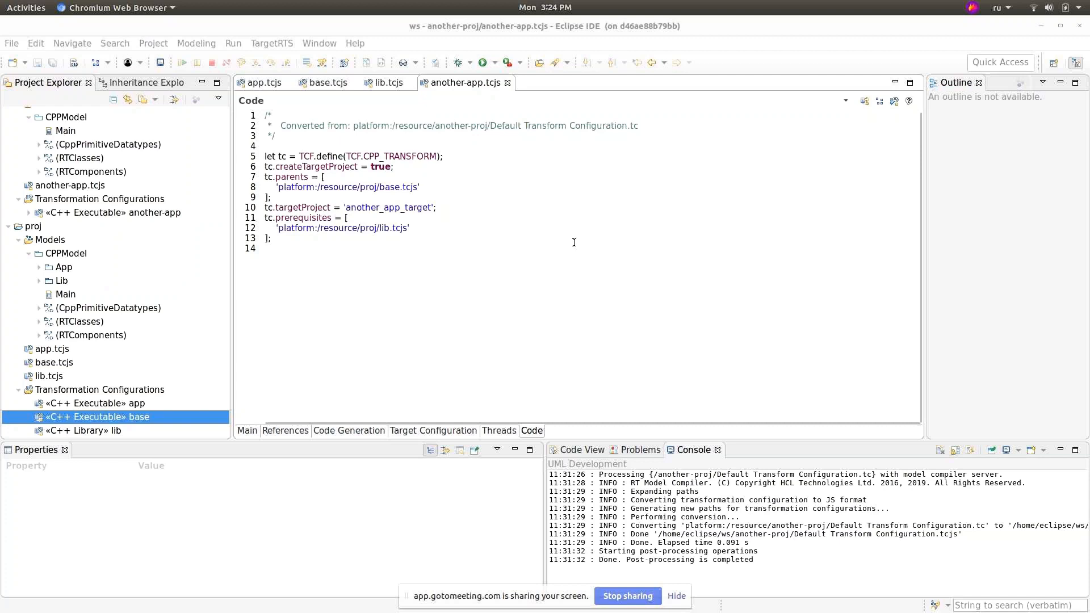
pyautogui.moveTo(584, 244)
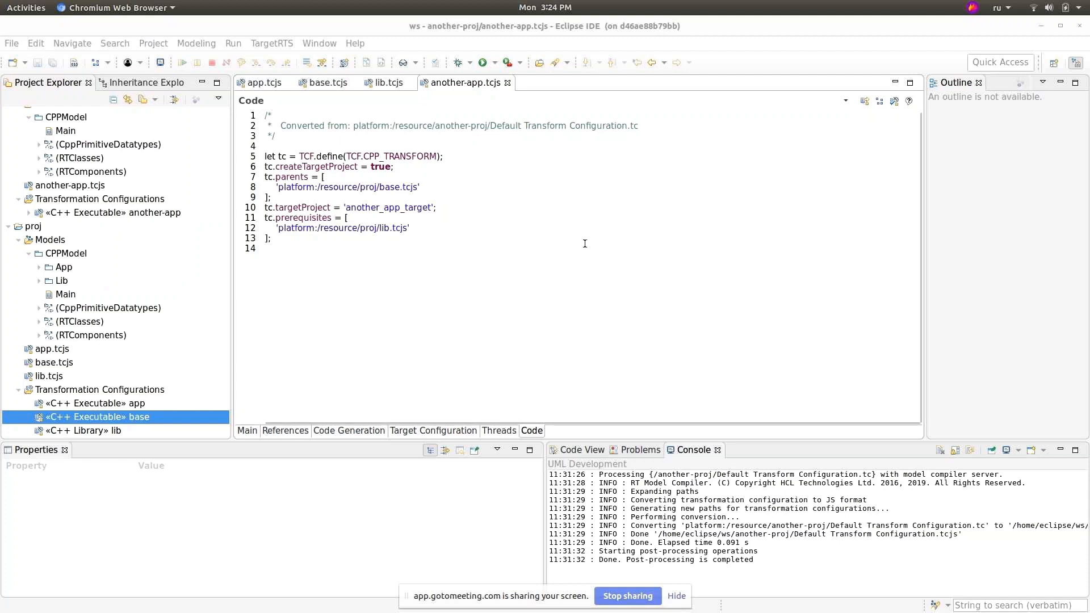
pyautogui.moveTo(598, 297)
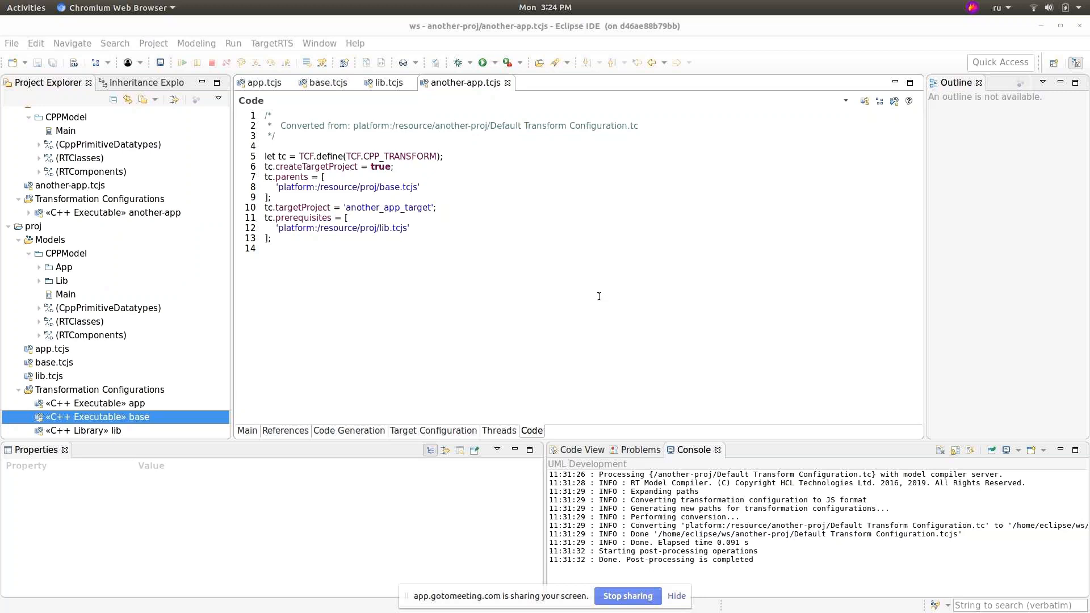
pyautogui.moveTo(612, 190)
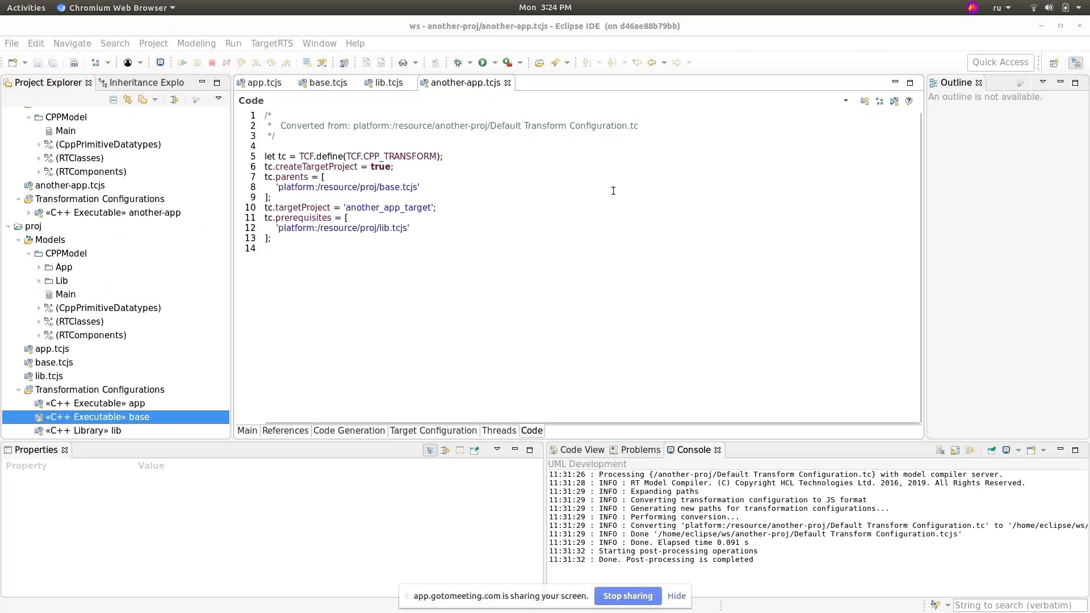
pyautogui.moveTo(594, 188)
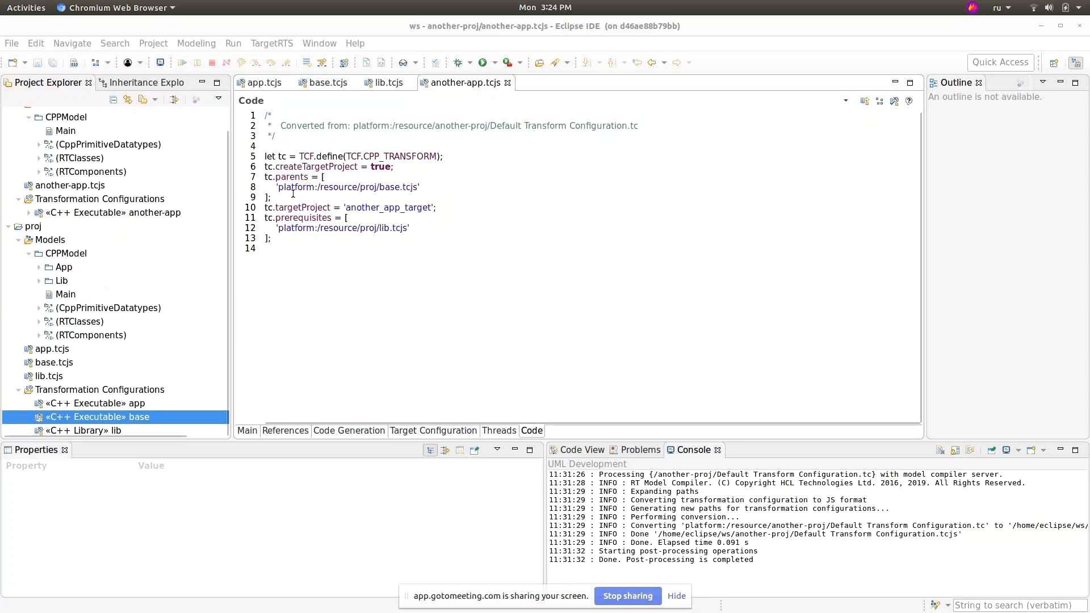
# Step: Highlight the lib.tcjs platform URI and project name, then bring up the app configuration's References
pyautogui.doubleClick(348, 186)
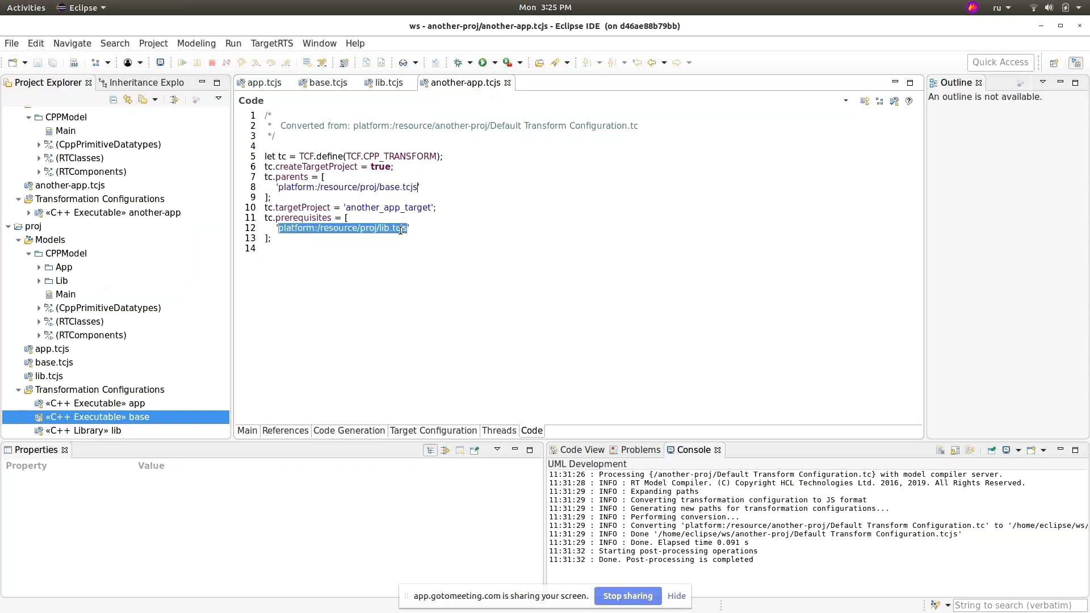
pyautogui.moveTo(410, 306)
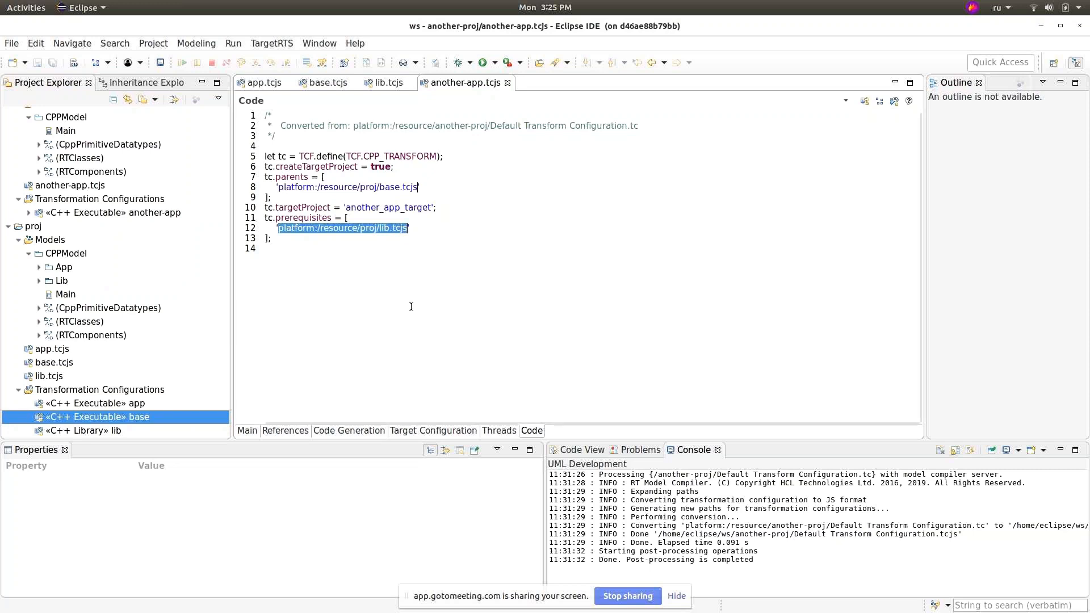
pyautogui.moveTo(323, 367)
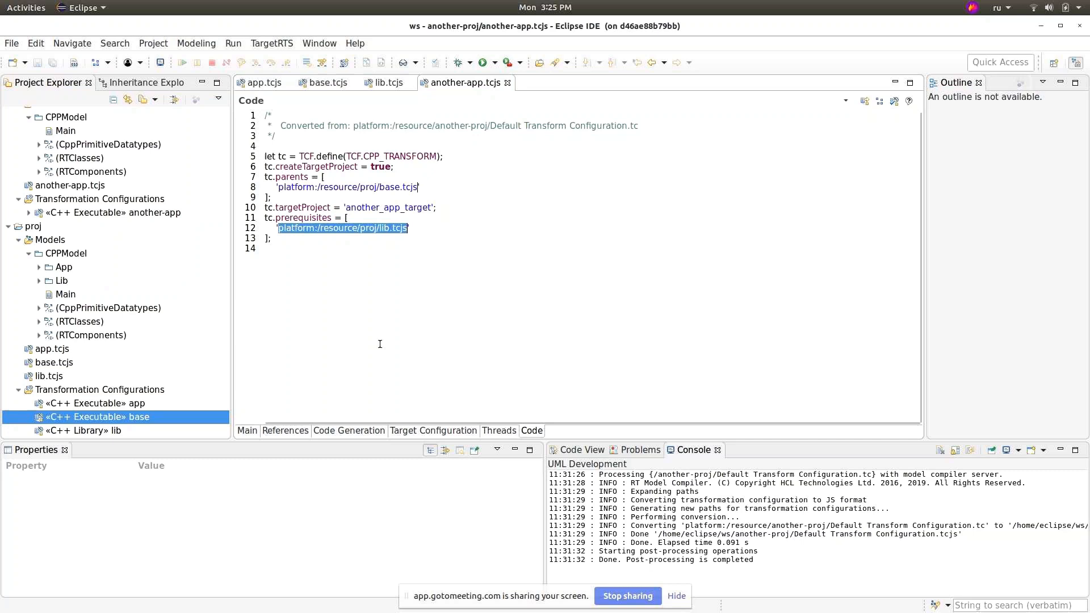
pyautogui.moveTo(346, 266)
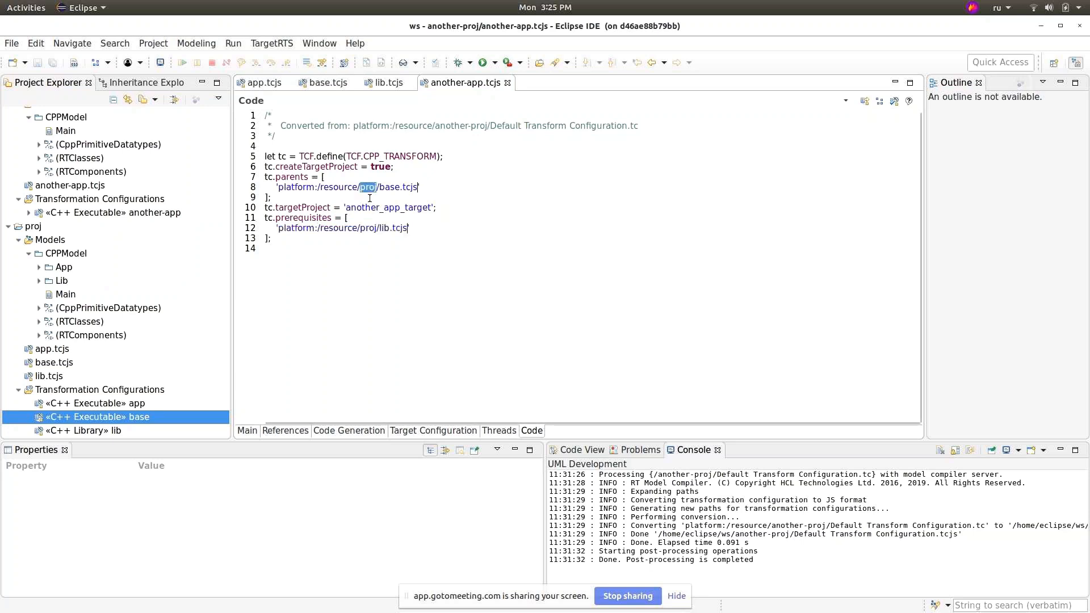
pyautogui.moveTo(379, 212)
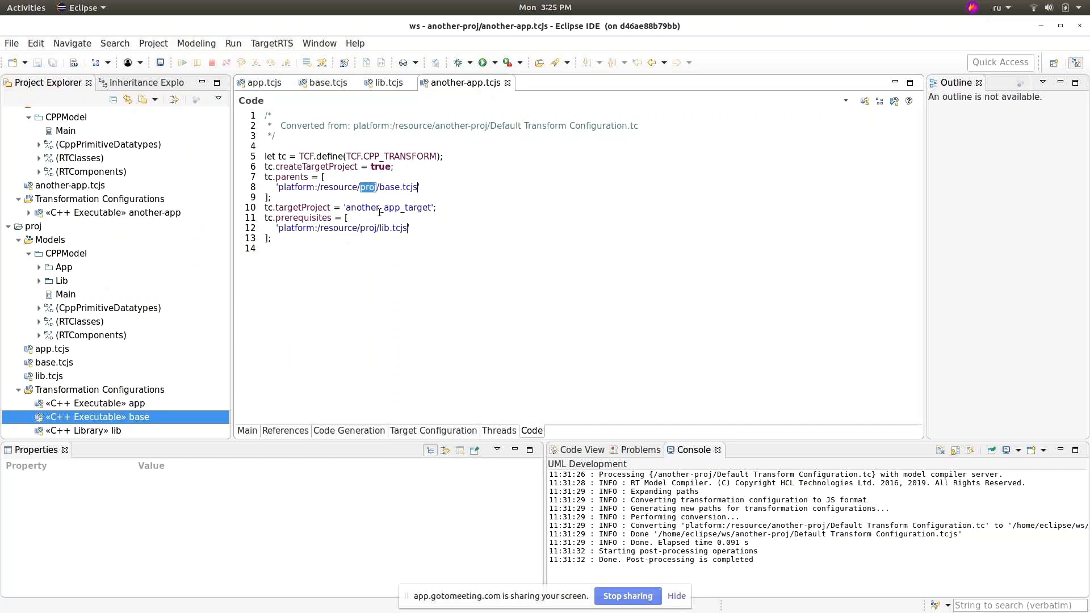
pyautogui.moveTo(294, 248)
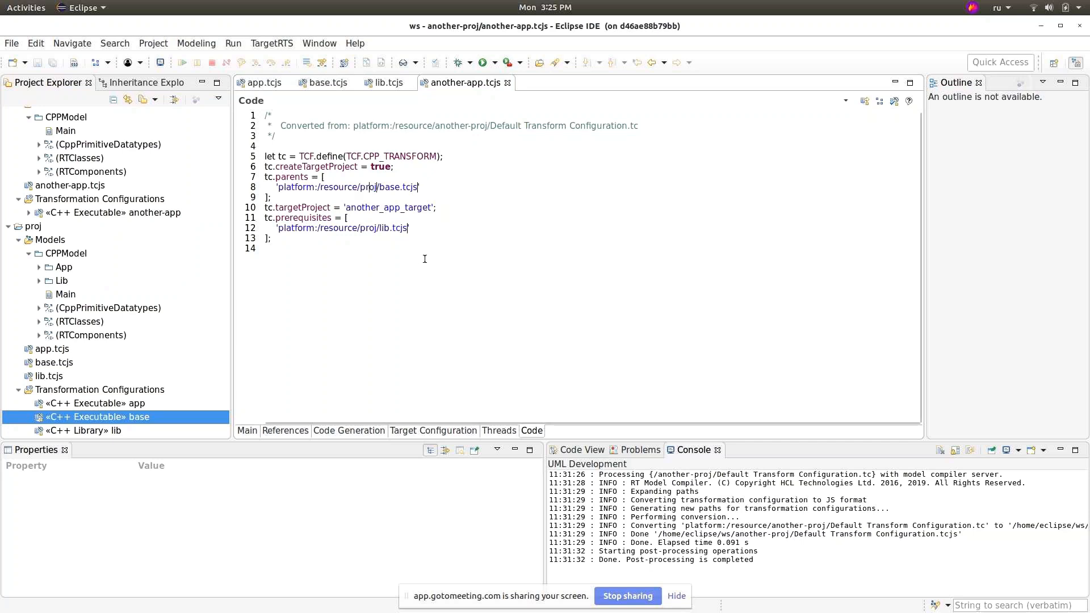
pyautogui.doubleClick(367, 228)
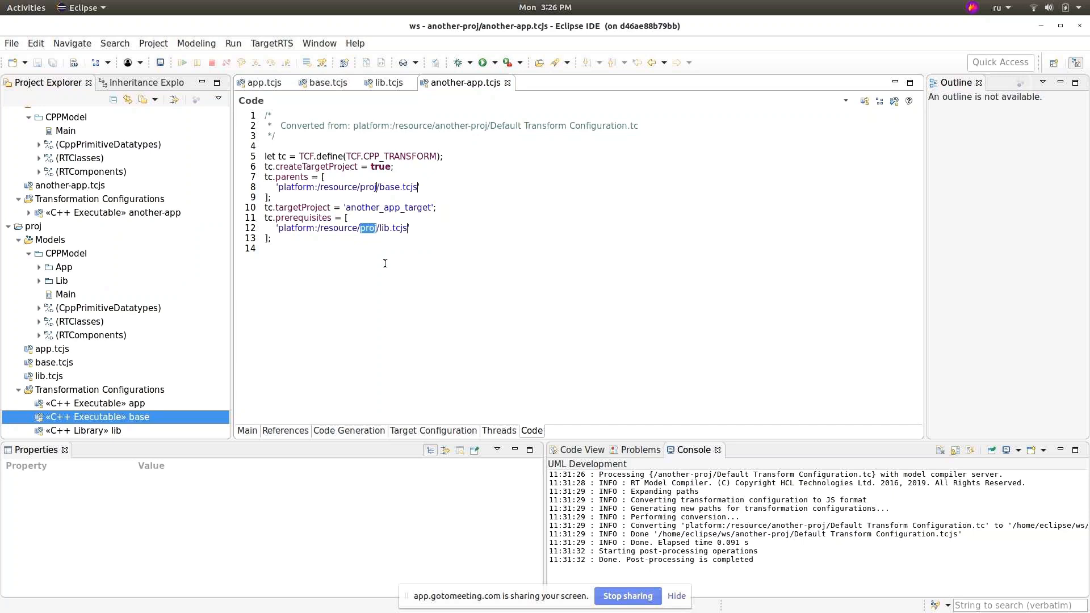
pyautogui.moveTo(497, 228)
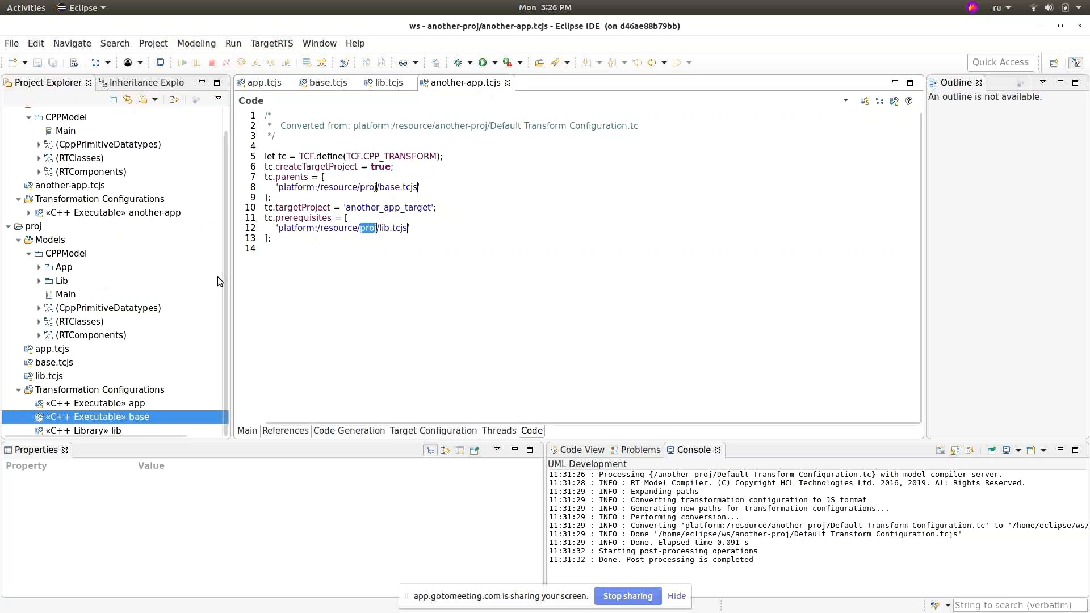
pyautogui.moveTo(143, 426)
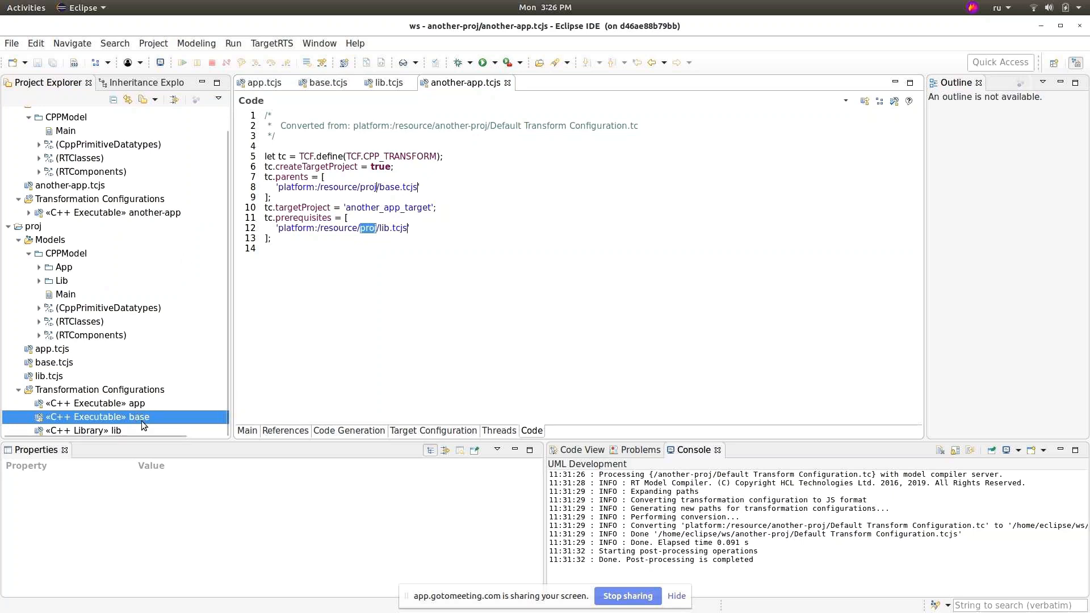
pyautogui.click(96, 404)
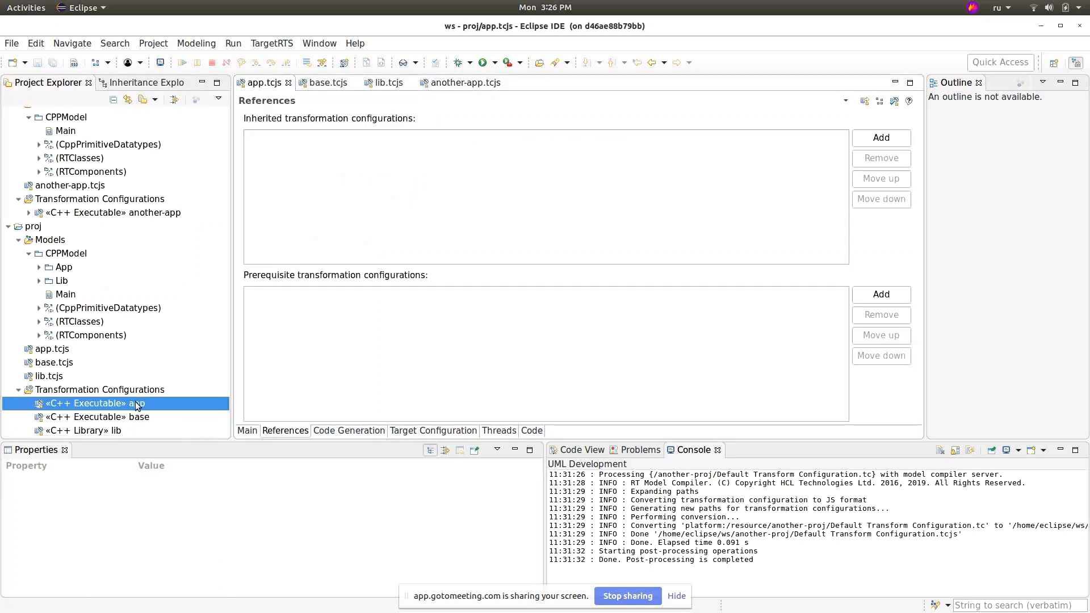
pyautogui.moveTo(156, 408)
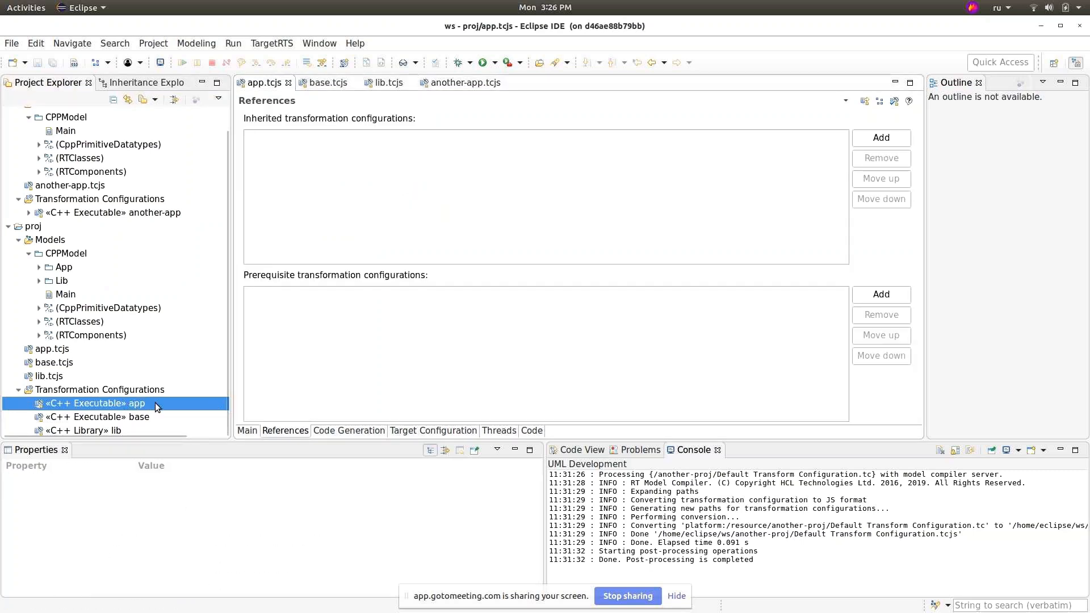
pyautogui.moveTo(704, 215)
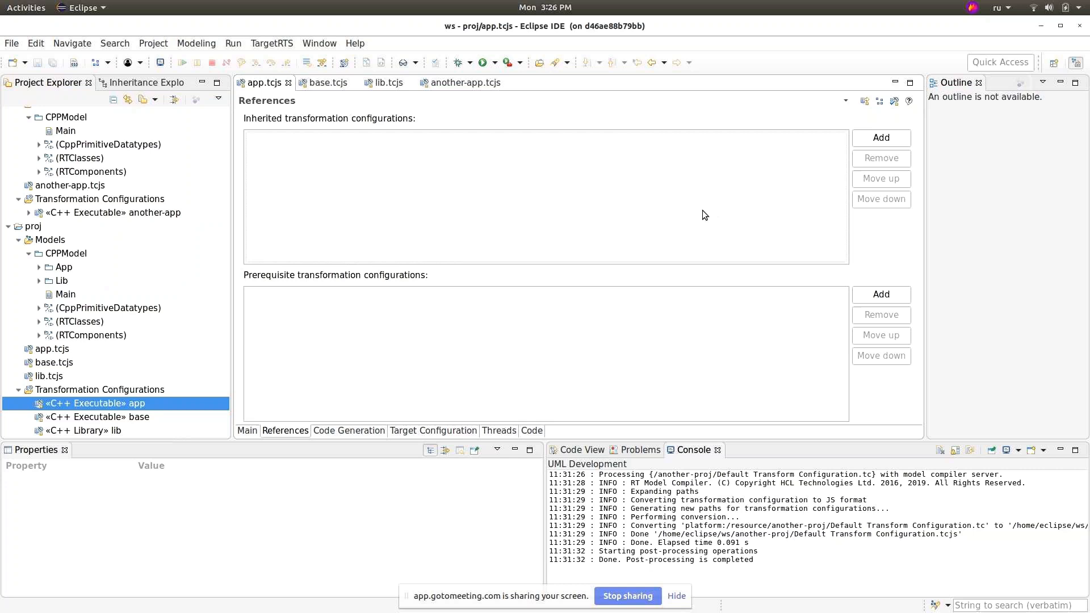
pyautogui.moveTo(718, 217)
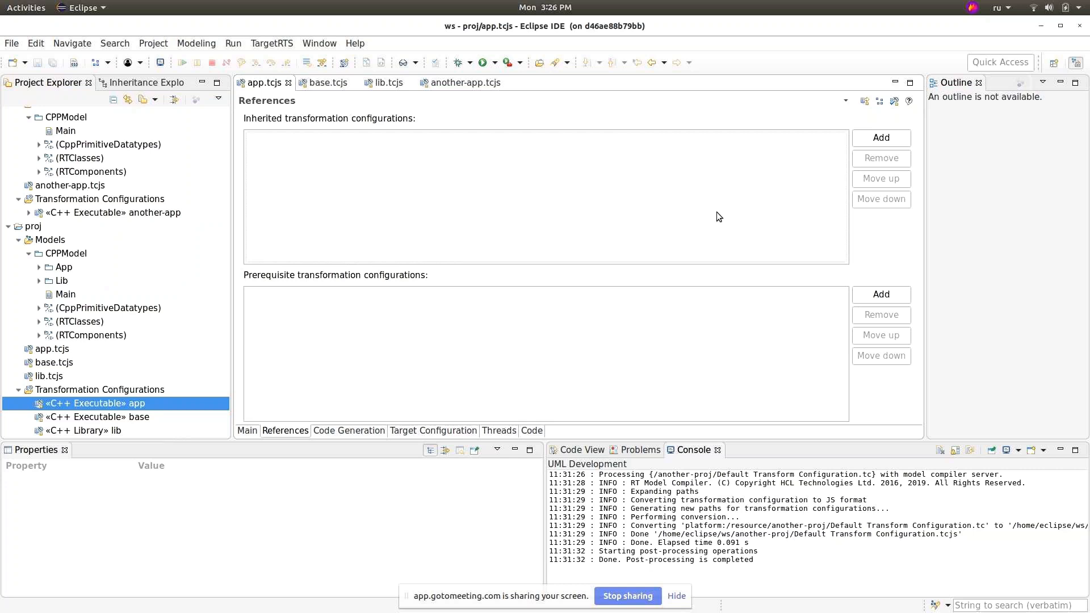
pyautogui.moveTo(892, 138)
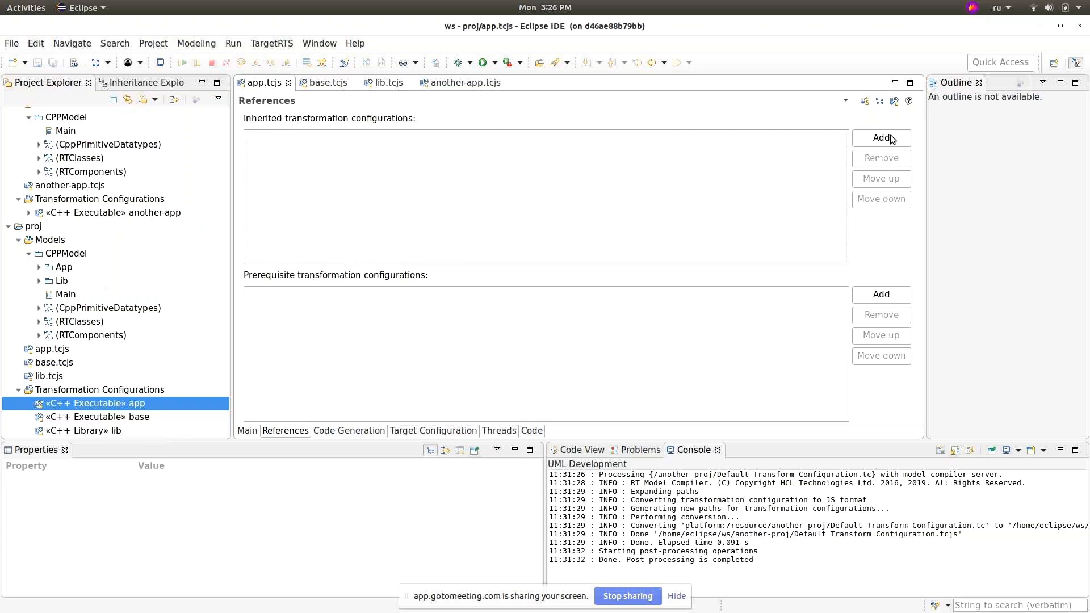
# Step: Add proj/base.tcjs as an inherited transformation configuration of app.tcjs
pyautogui.click(881, 138)
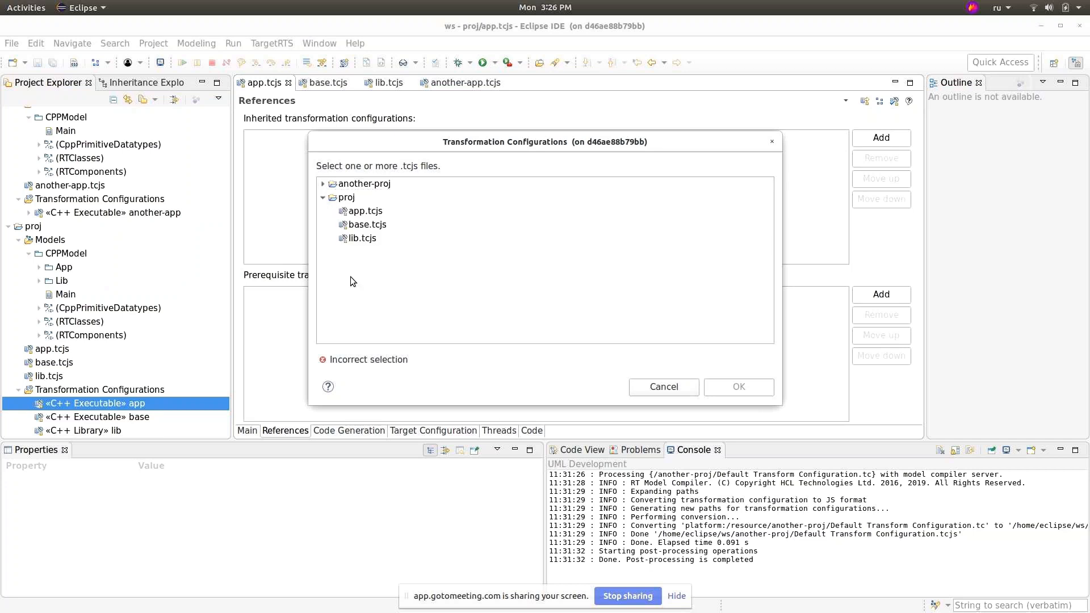
pyautogui.click(367, 224)
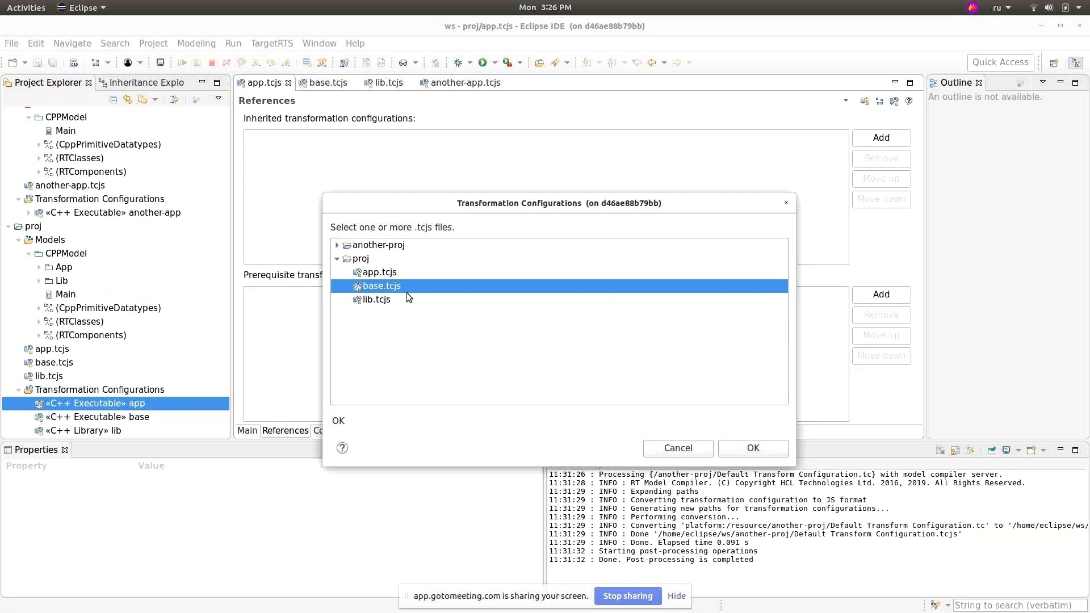
pyautogui.moveTo(752, 448)
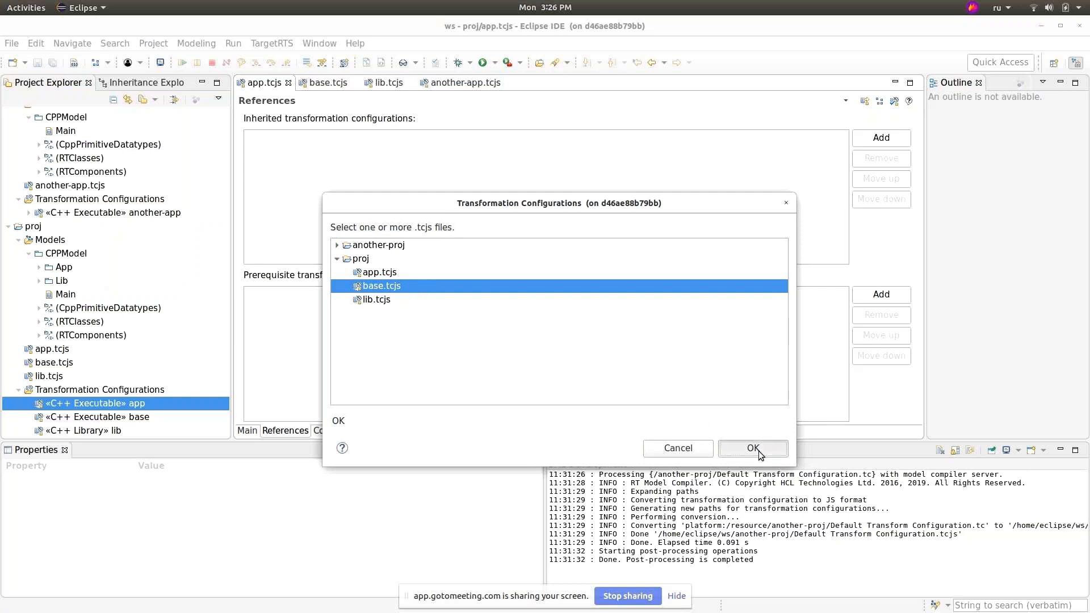
pyautogui.click(752, 447)
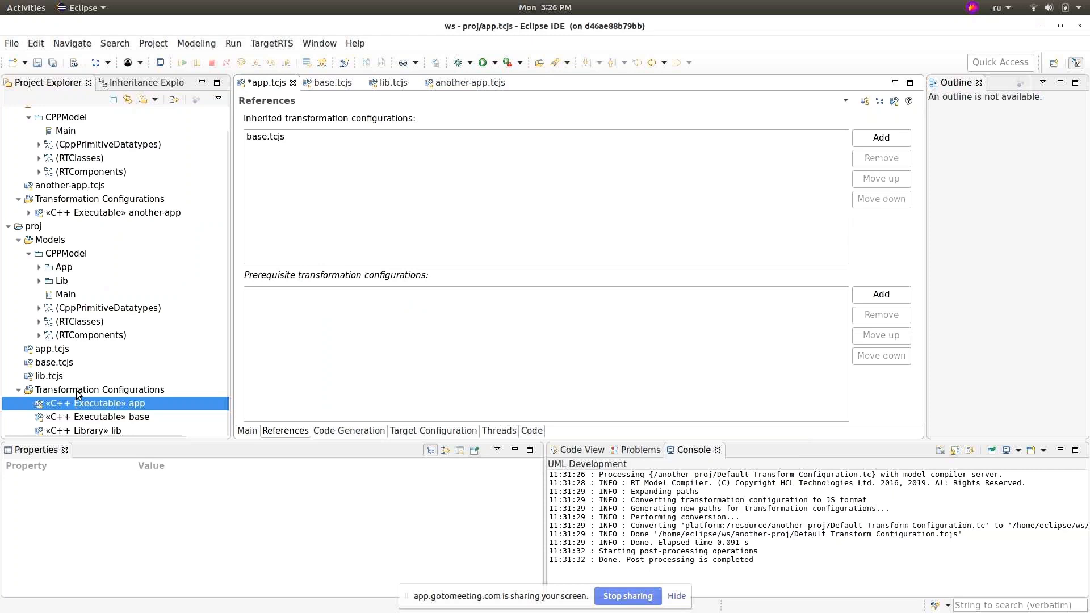
pyautogui.moveTo(62, 367)
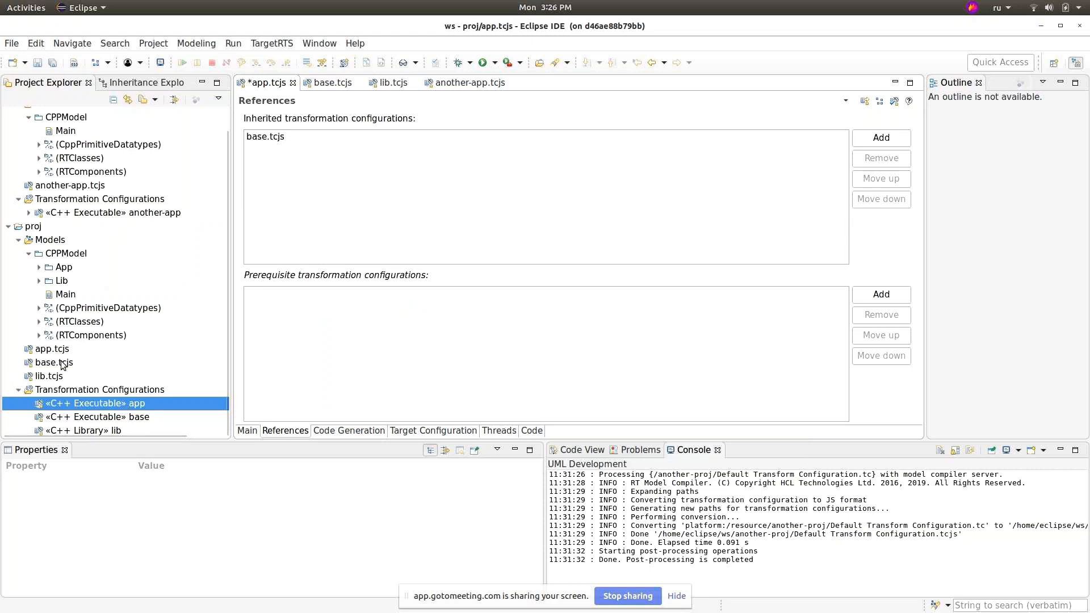
# Step: Inspect base.tcjs and app.tcjs properties, select the inherited base.tcjs entry and show app.tcjs as code
pyautogui.click(54, 362)
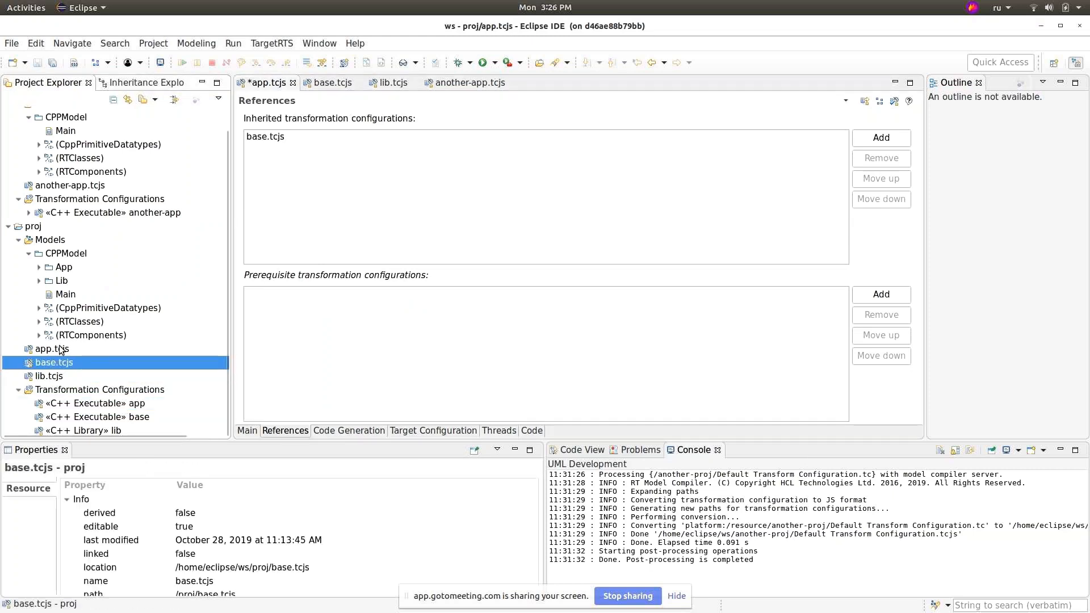
pyautogui.click(50, 349)
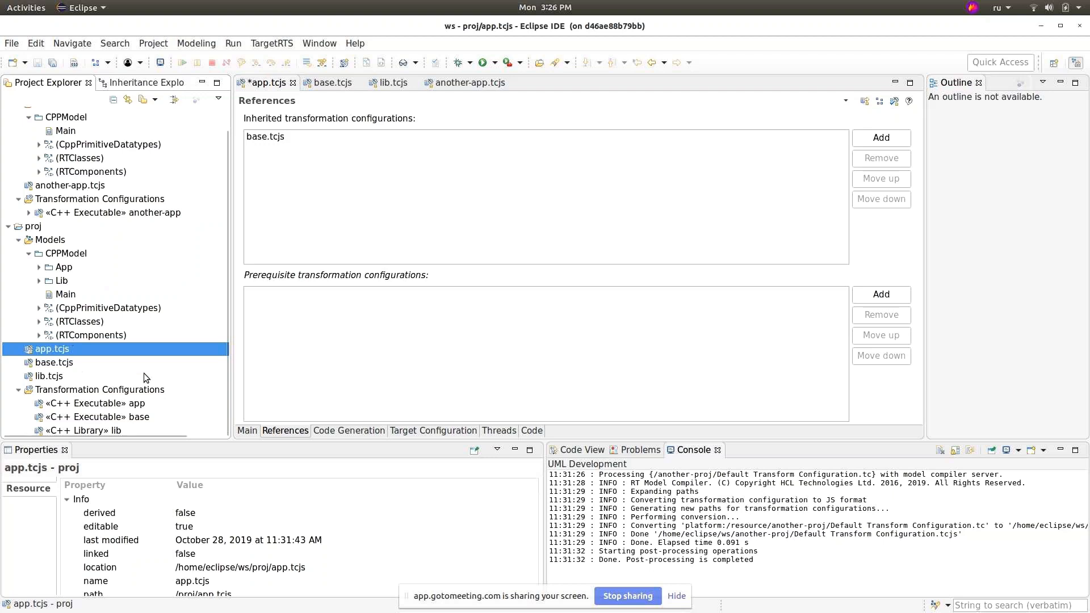
pyautogui.moveTo(222, 278)
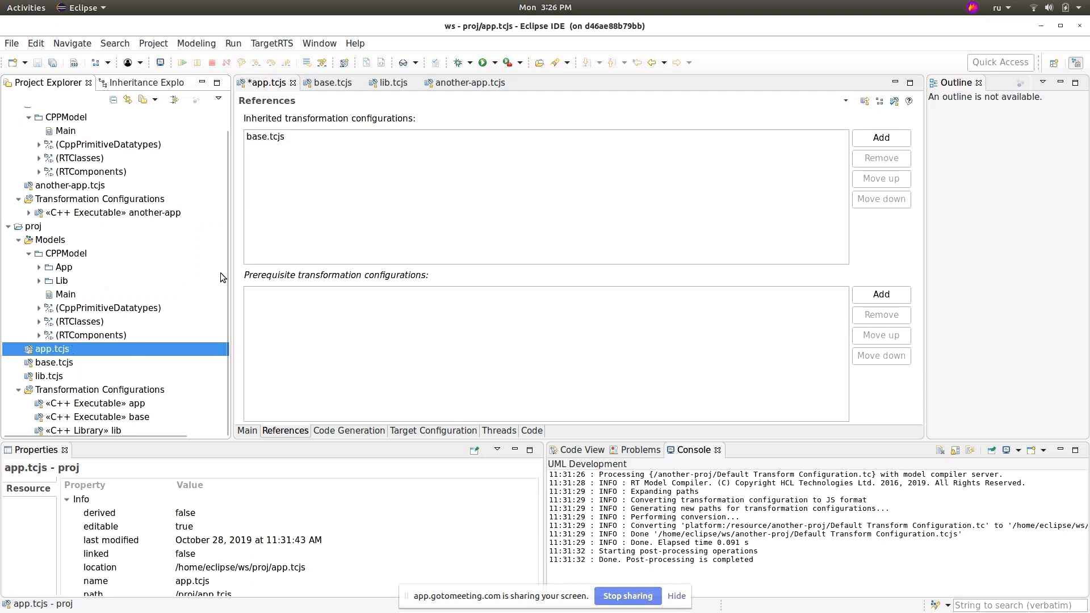
pyautogui.click(266, 136)
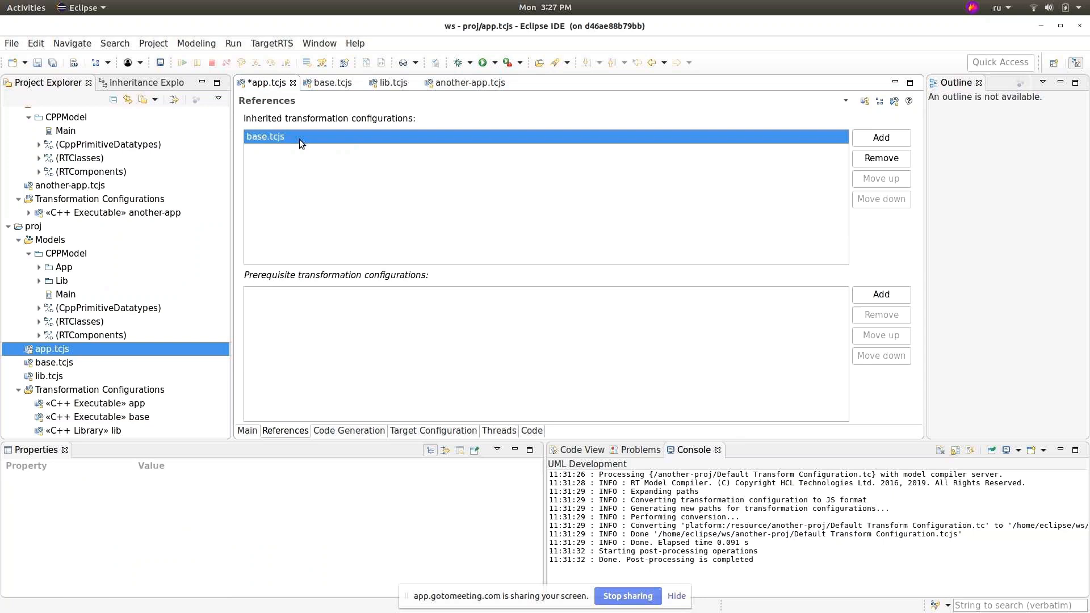
pyautogui.moveTo(318, 156)
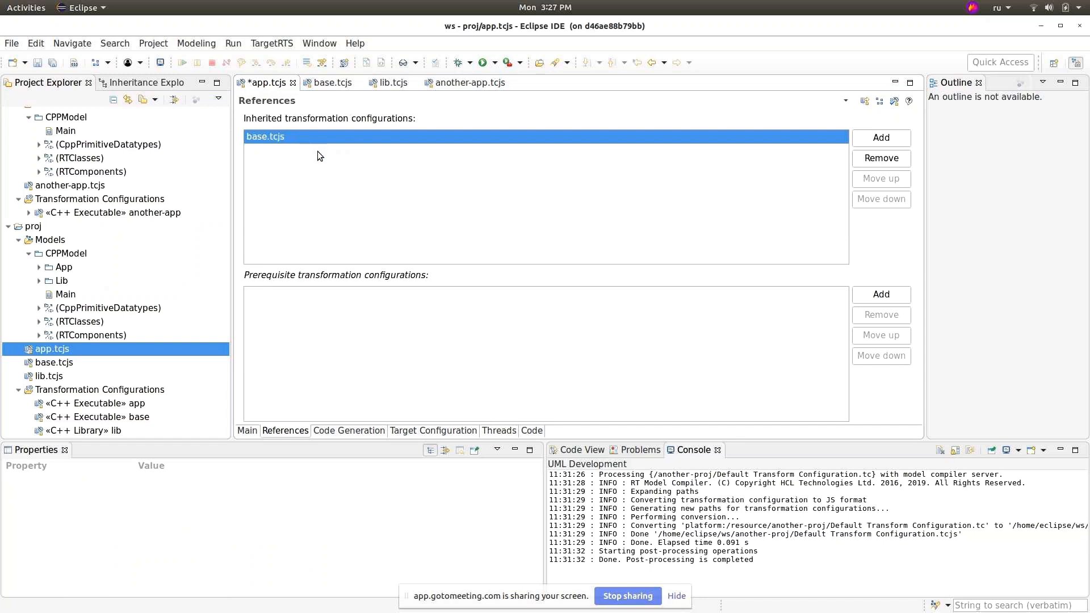
pyautogui.click(532, 430)
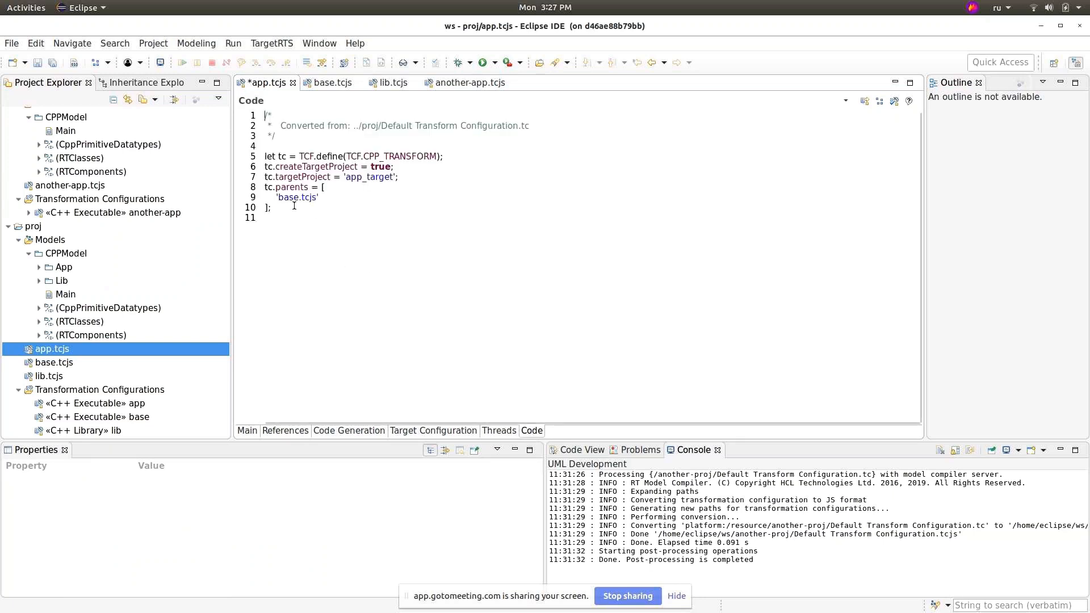
pyautogui.doubleClick(296, 198)
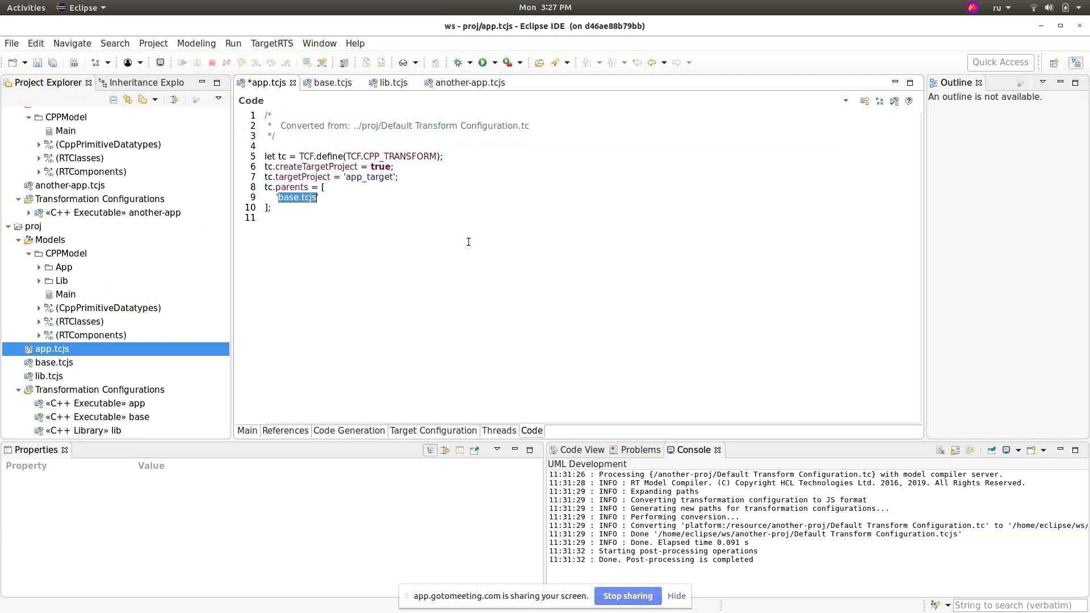
pyautogui.moveTo(426, 236)
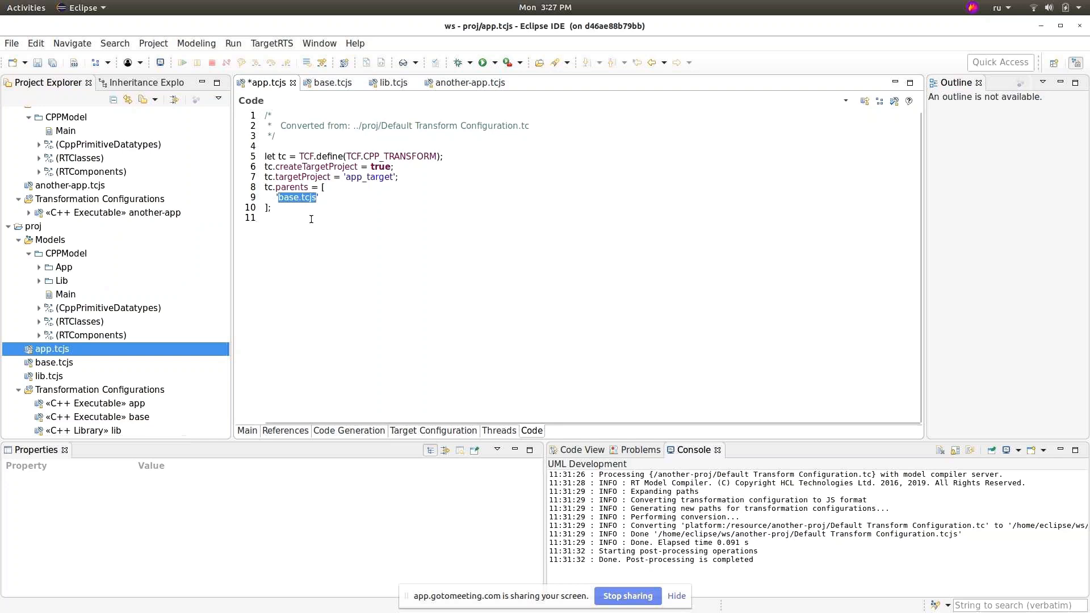
pyautogui.moveTo(470, 261)
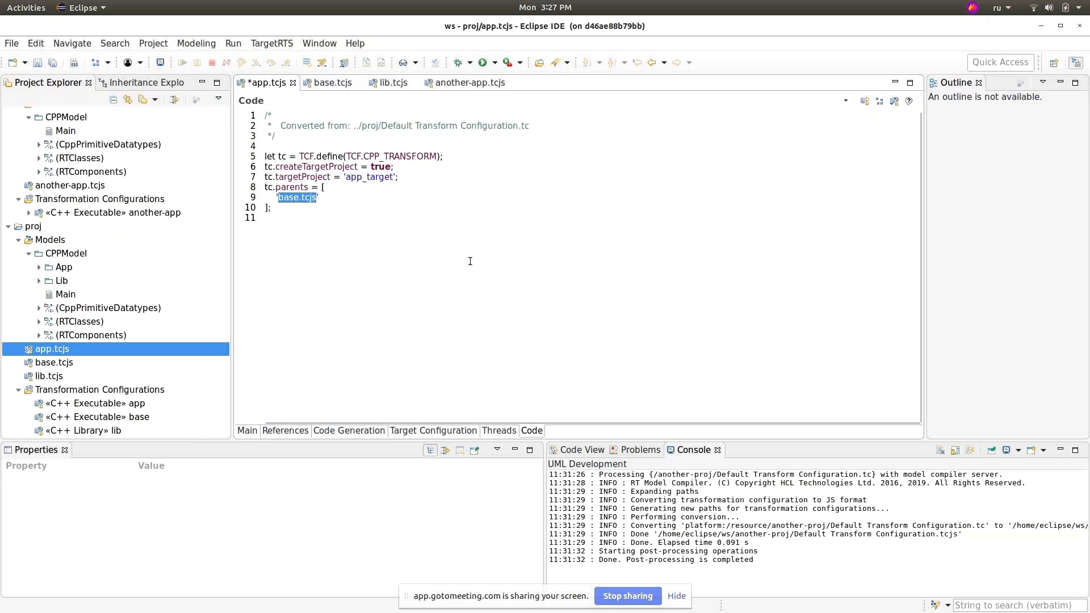
pyautogui.moveTo(129, 411)
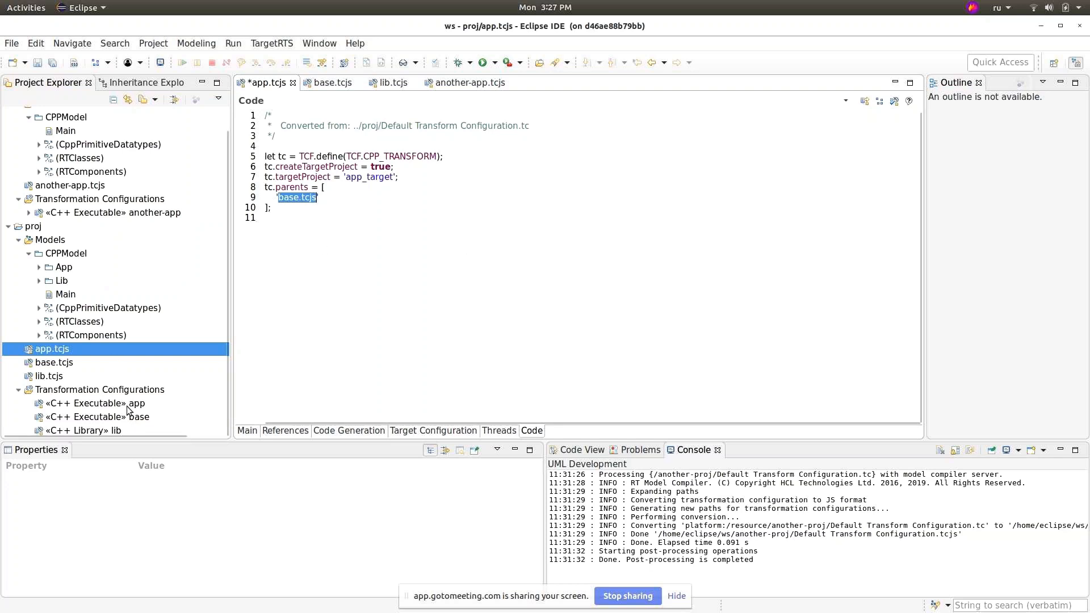
pyautogui.click(94, 403)
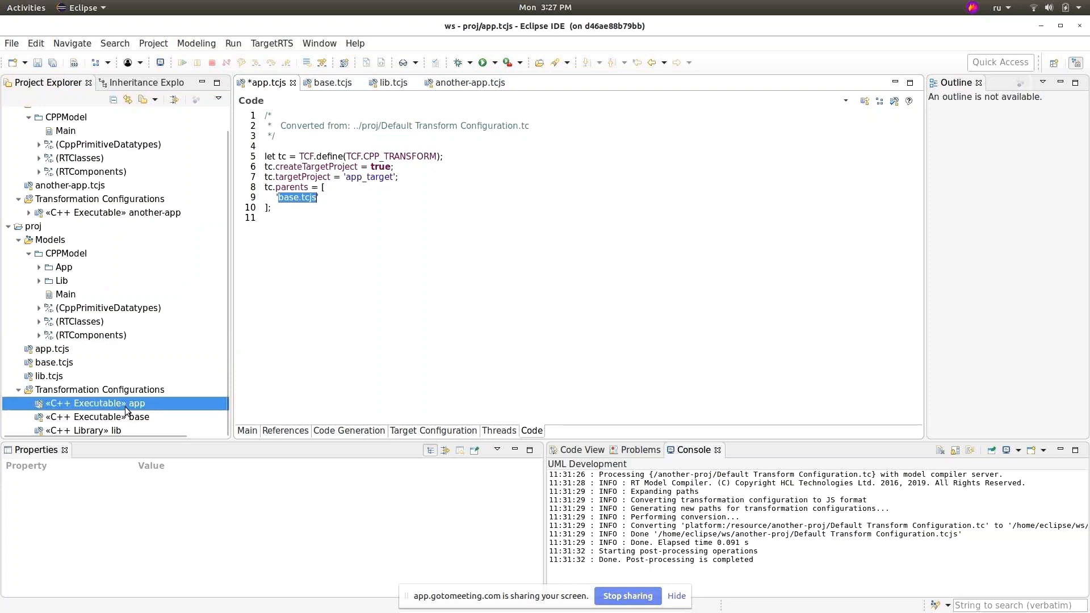
# Step: Add proj/lib.tcjs as a prerequisite of app.tcjs and highlight its relative 'lib.tcjs' path in code
pyautogui.click(285, 431)
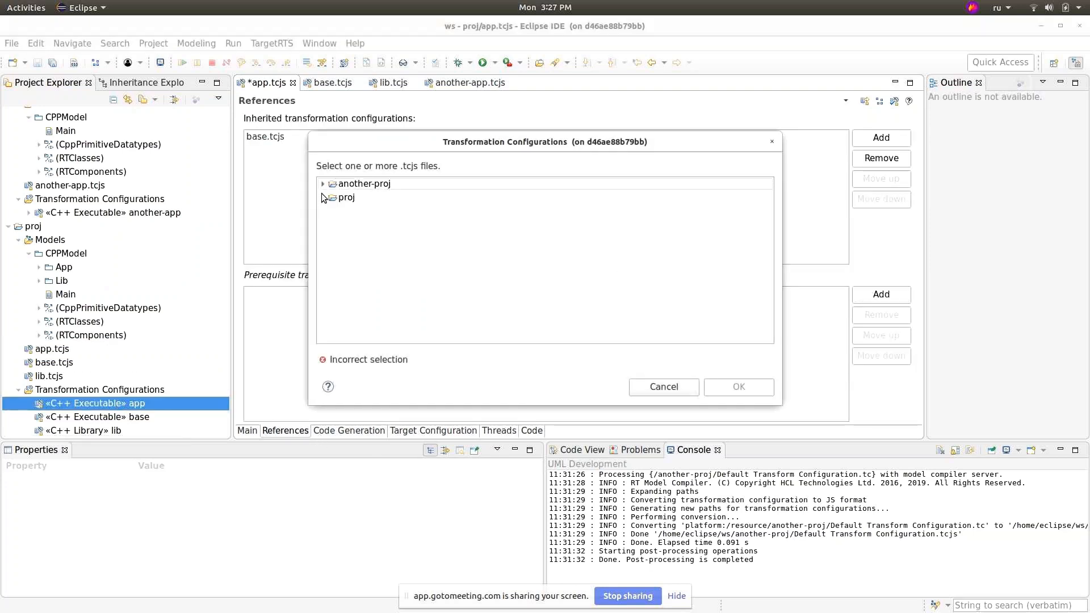
pyautogui.click(324, 198)
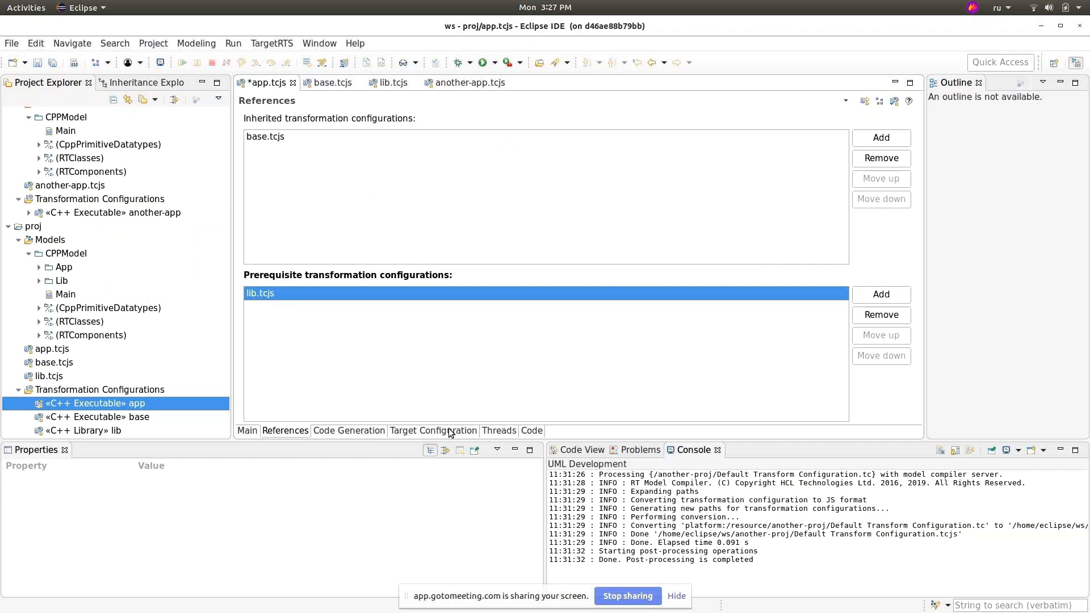
pyautogui.click(531, 431)
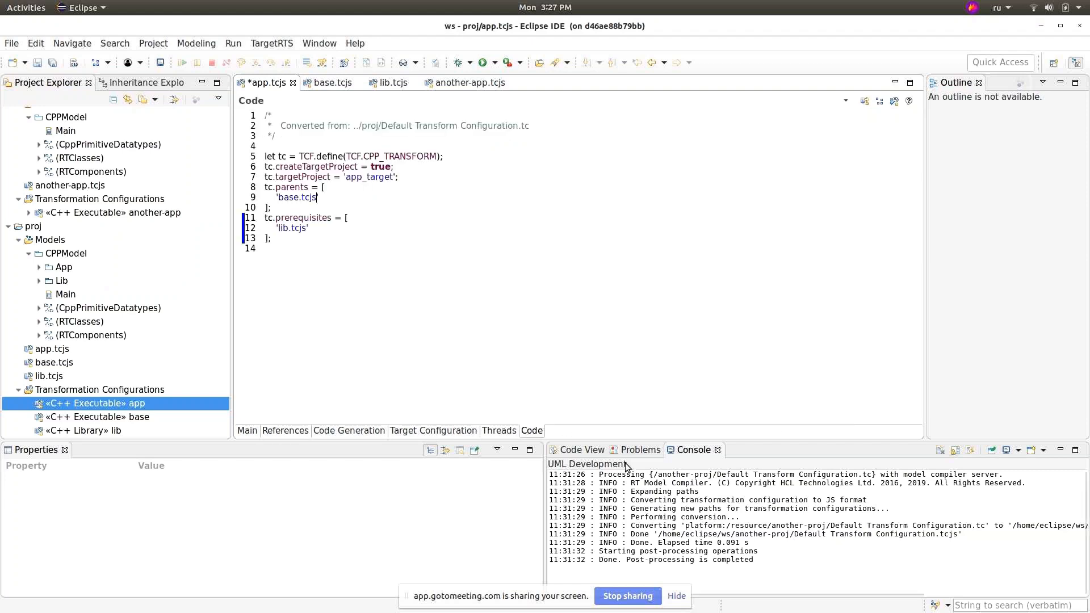
pyautogui.doubleClick(292, 228)
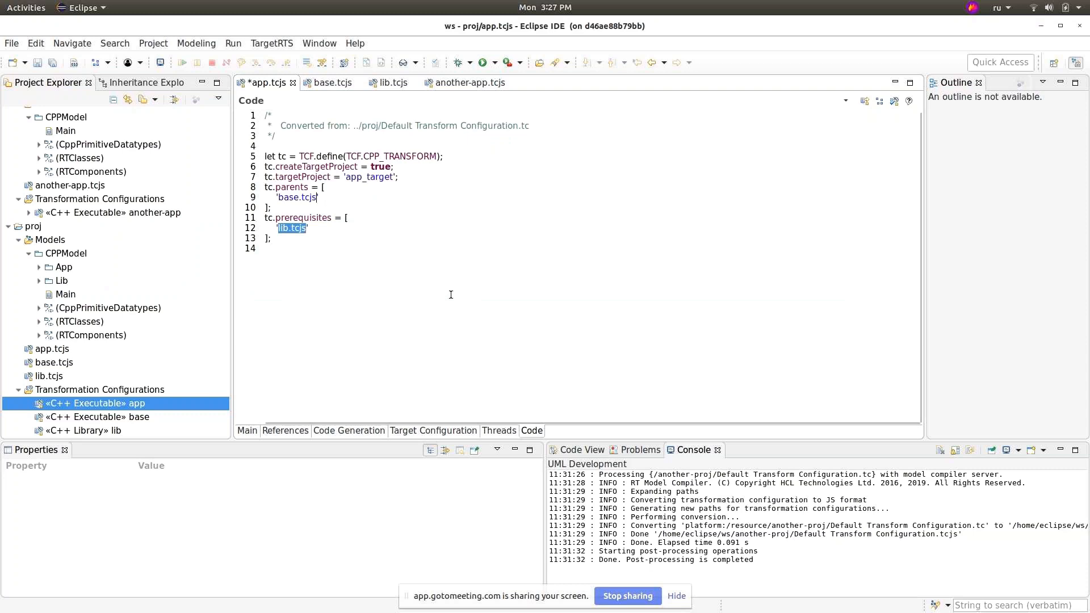
pyautogui.moveTo(508, 325)
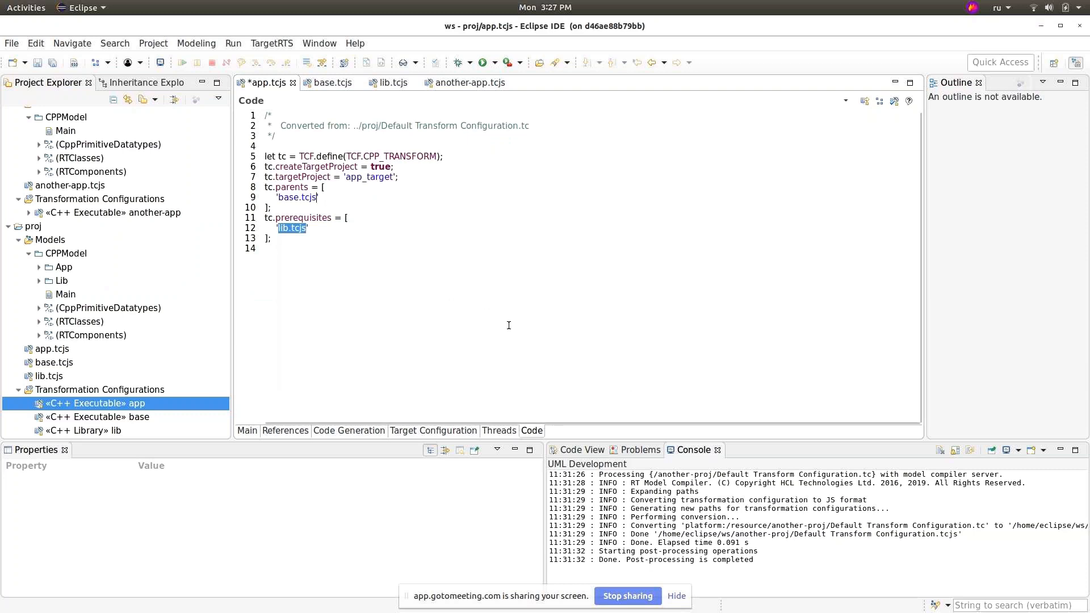
pyautogui.moveTo(140, 423)
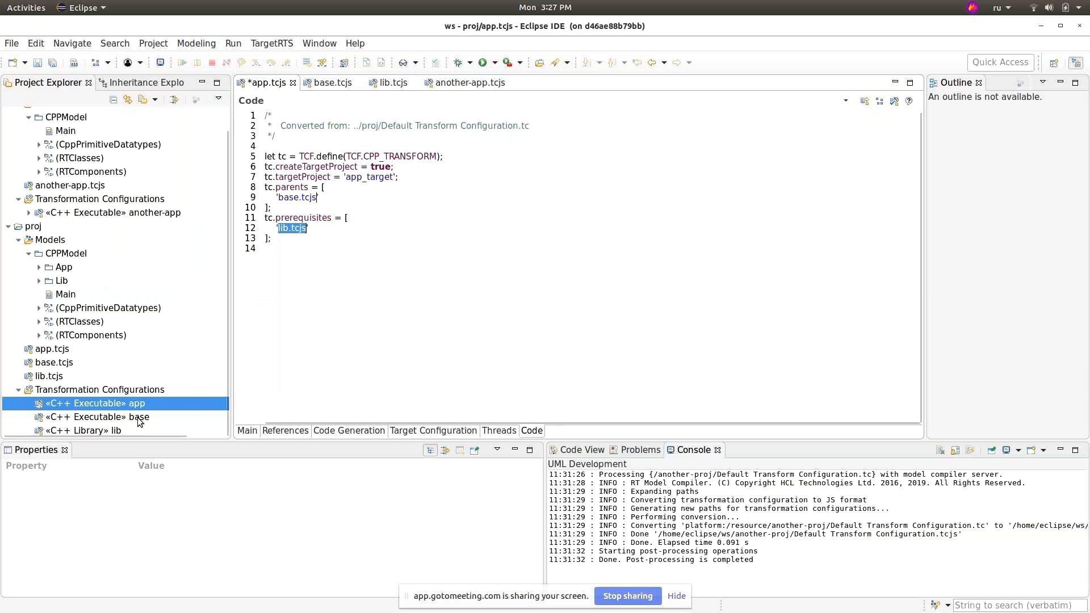
# Step: Show base.tcjs's code generation settings and code: source CPPModel::App, top capsule Capsule1, no parents
pyautogui.click(94, 417)
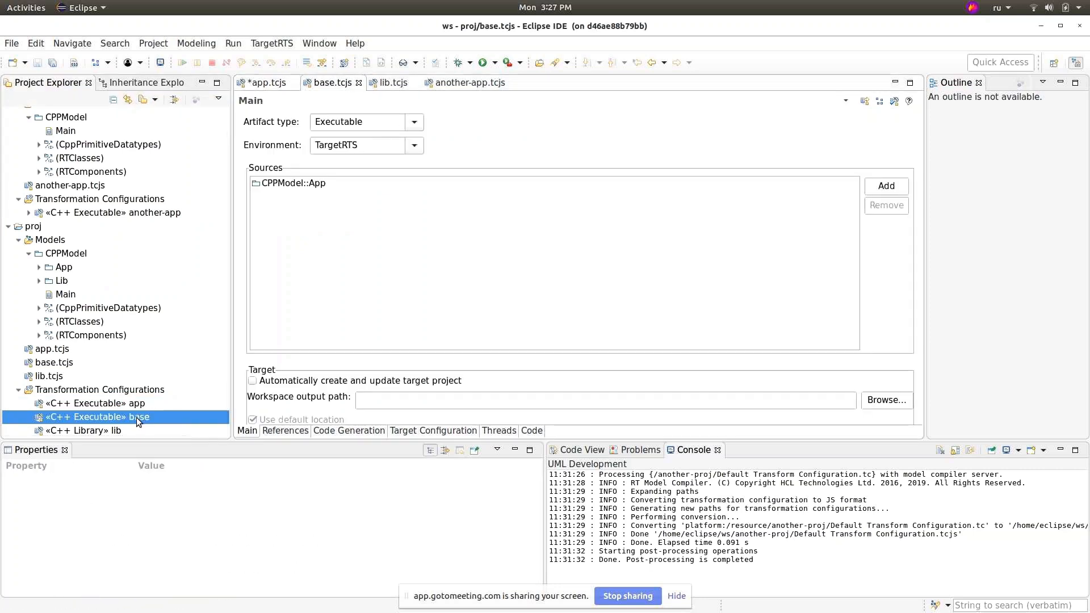
pyautogui.moveTo(141, 428)
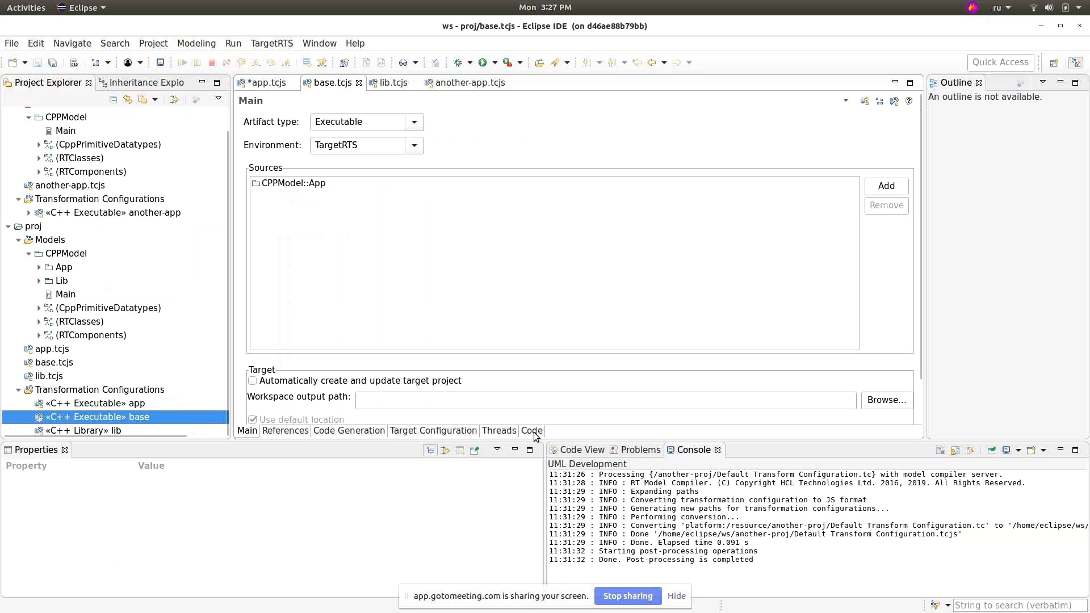
pyautogui.moveTo(406, 437)
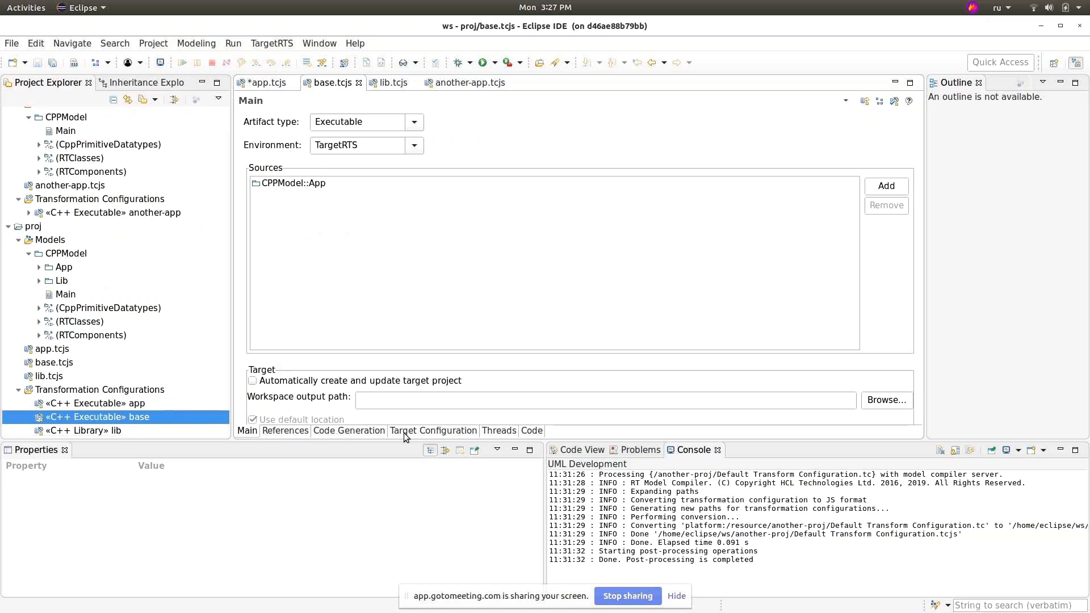
pyautogui.click(349, 431)
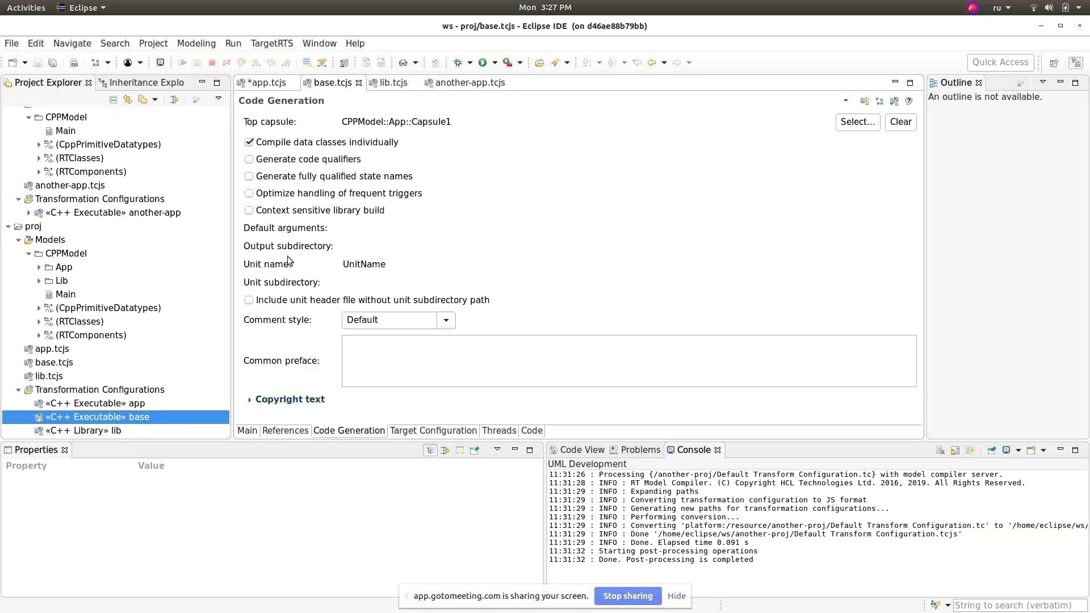
pyautogui.moveTo(445, 125)
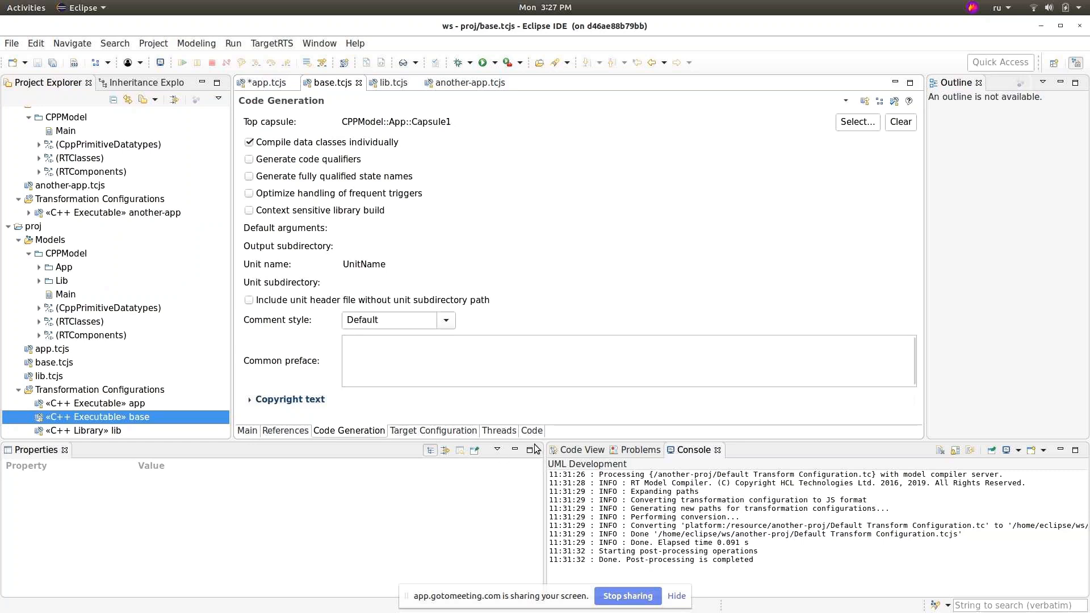
pyautogui.moveTo(509, 137)
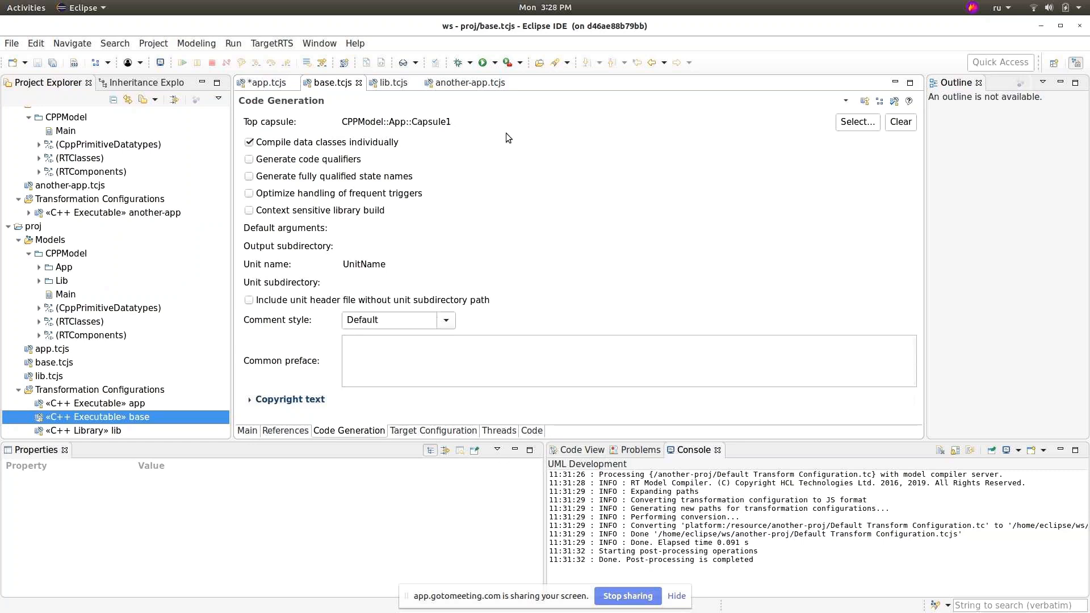
pyautogui.moveTo(373, 132)
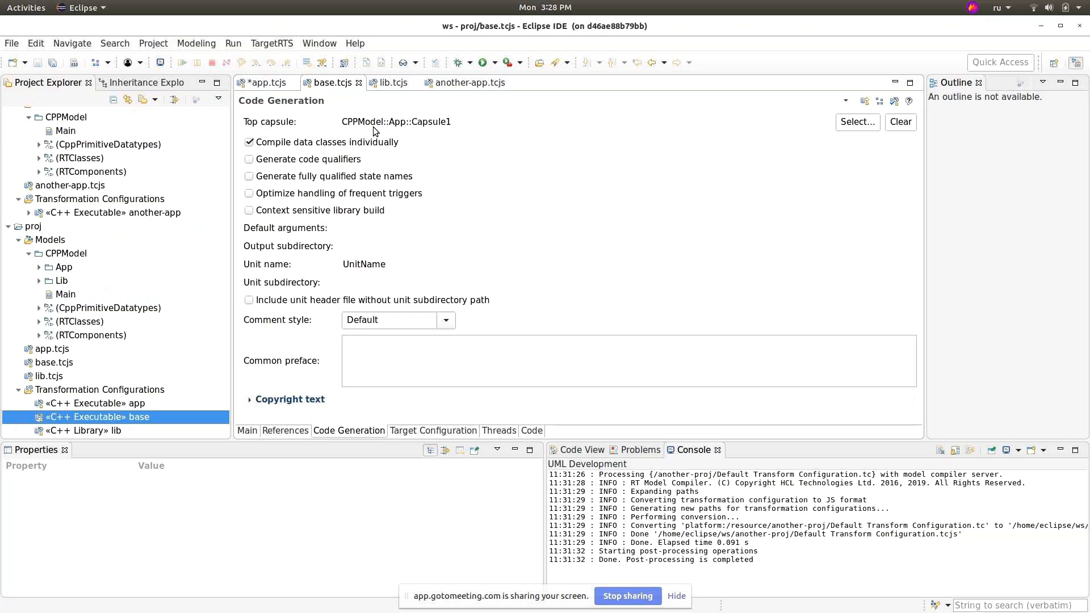
pyautogui.click(532, 430)
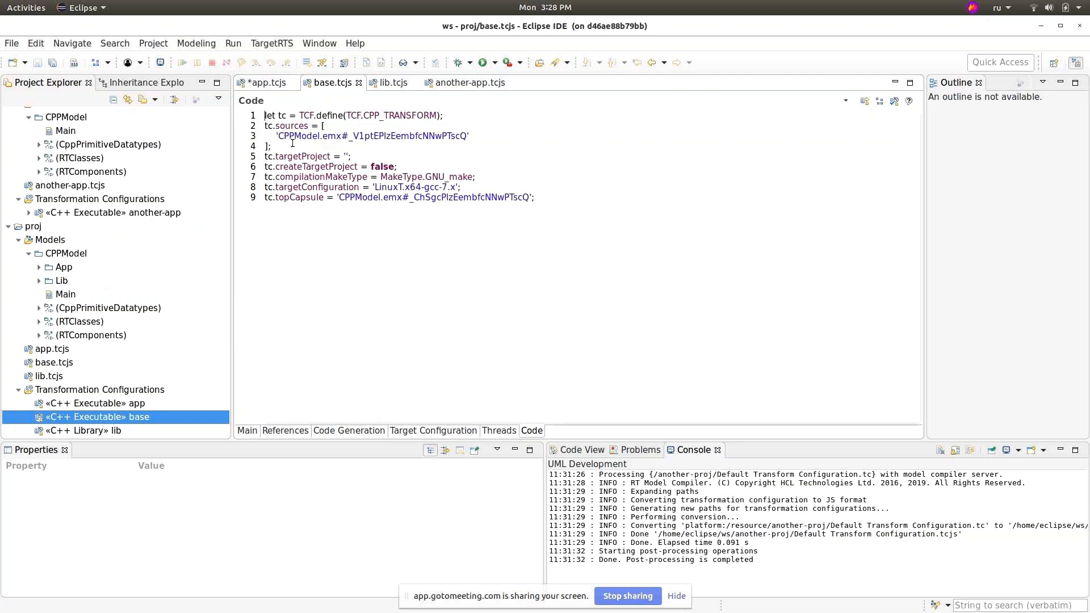
# Step: Highlight the CPPModel.emx source name and show the proj project's resource properties at /home/eclipse/ws/proj
pyautogui.doubleClick(299, 135)
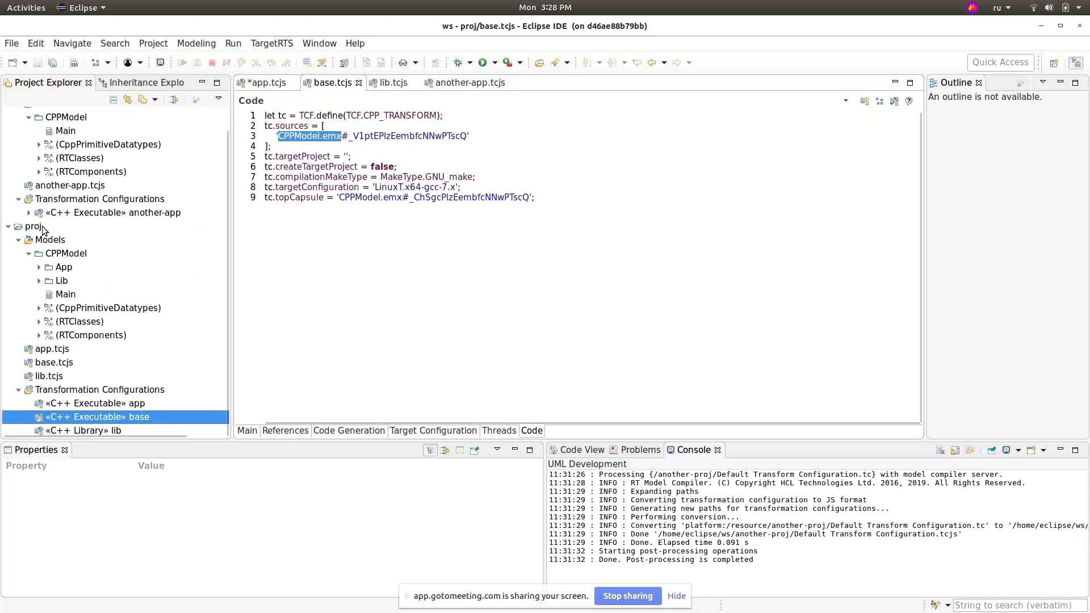
pyautogui.click(33, 226)
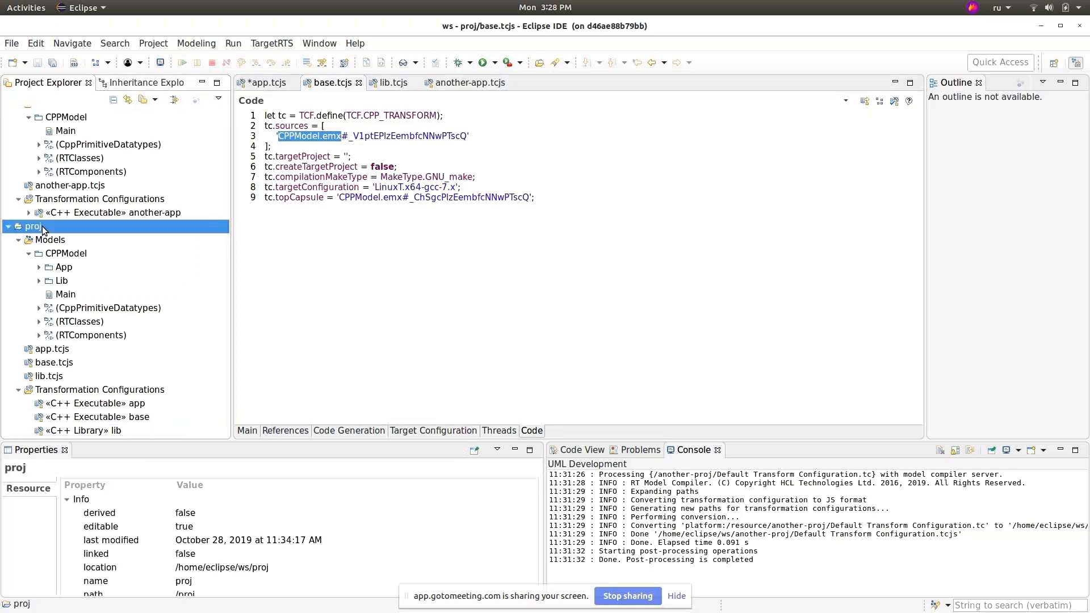
pyautogui.moveTo(499, 234)
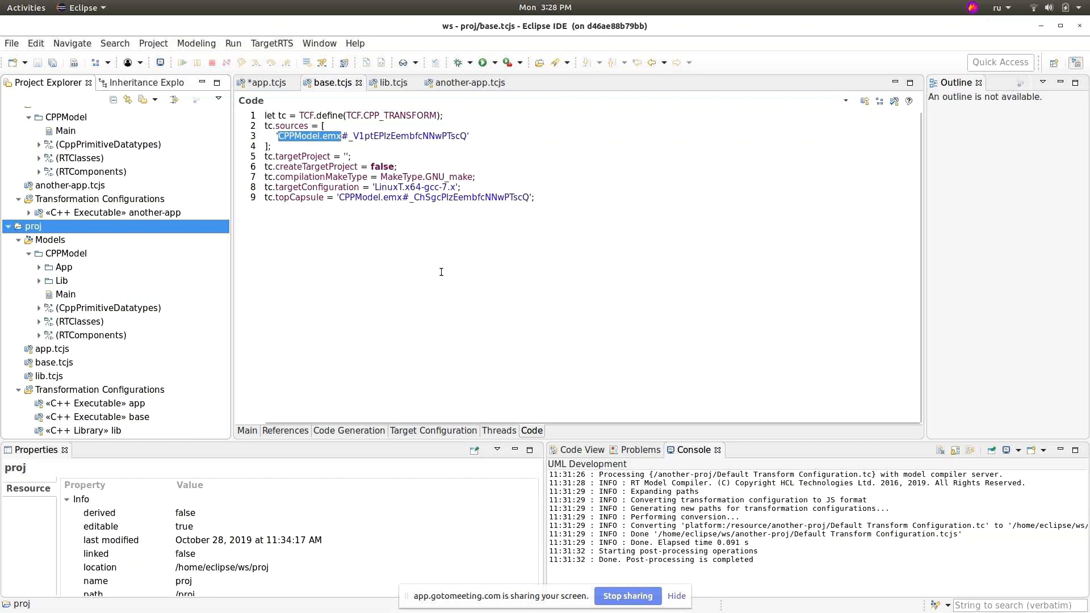
pyautogui.moveTo(387, 274)
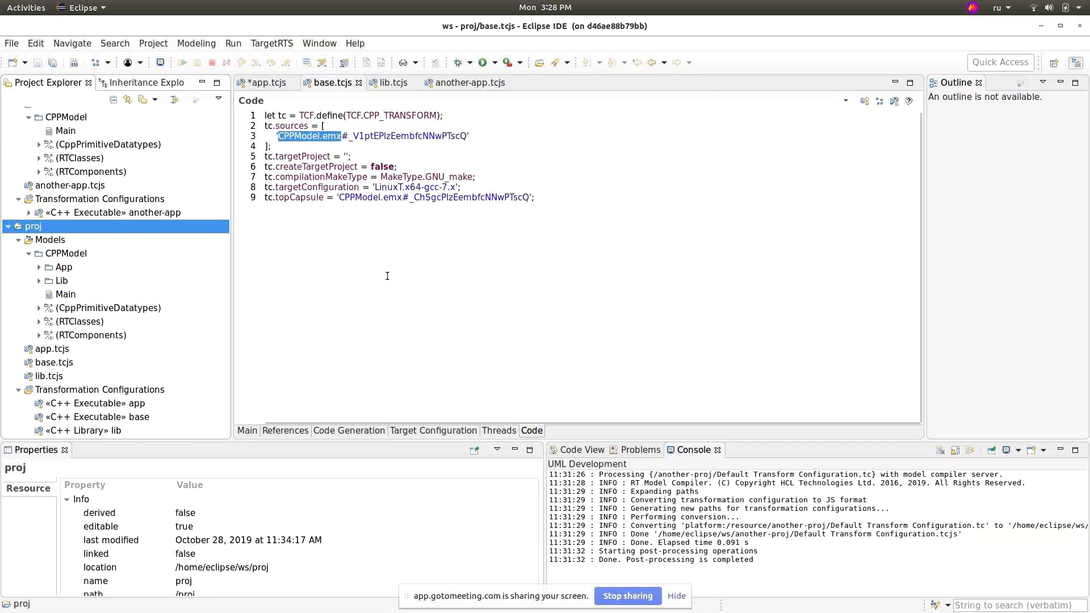
pyautogui.moveTo(372, 256)
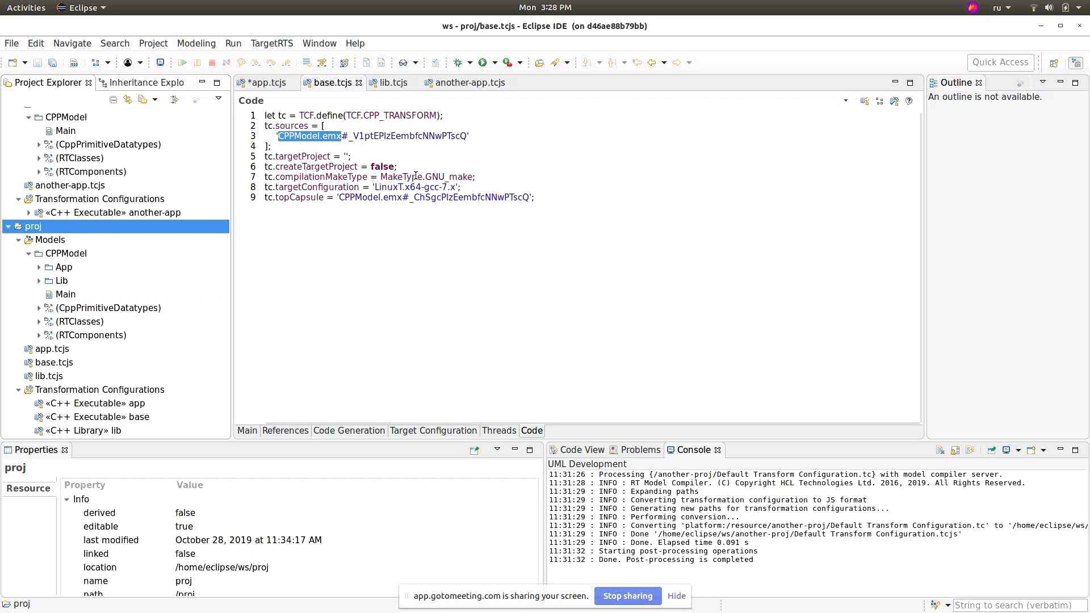
pyautogui.moveTo(128, 410)
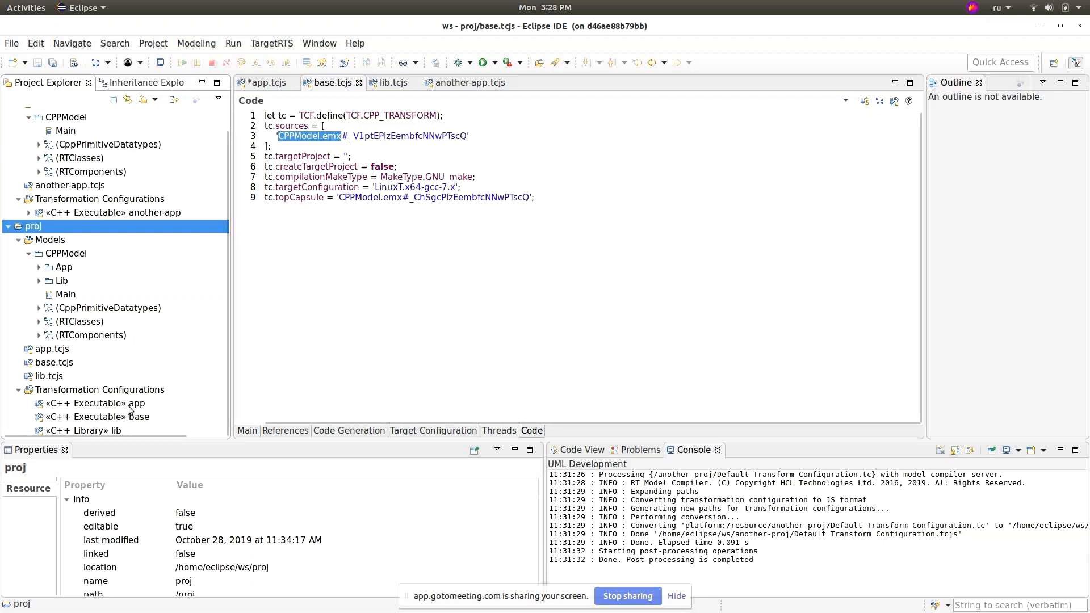
pyautogui.moveTo(80, 195)
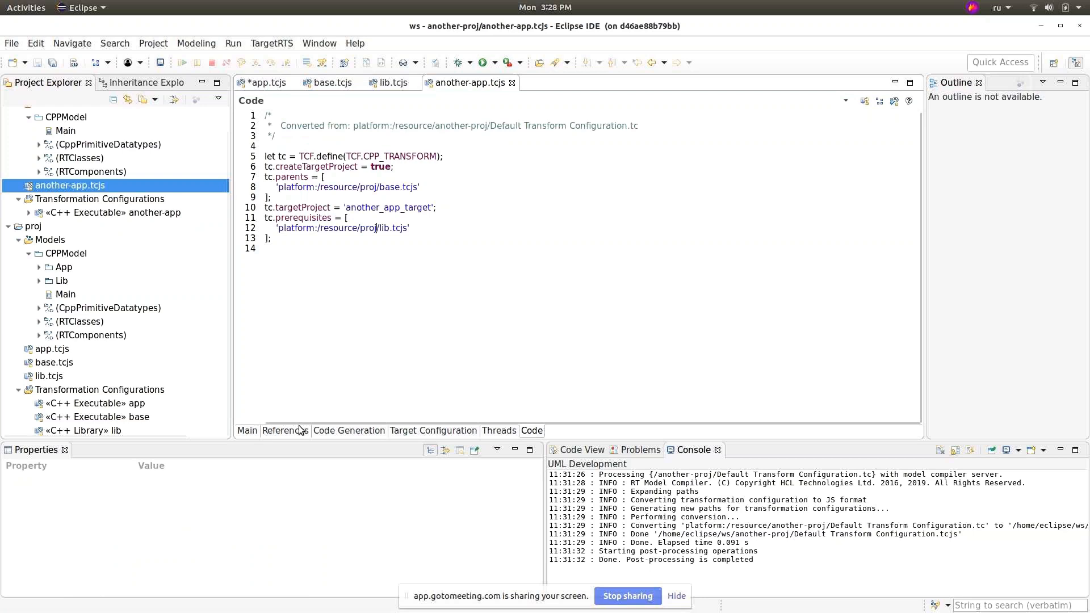
# Step: Show another-app.tcjs references with platform:/resource/proj/base.tcjs selected as inherited
pyautogui.click(285, 431)
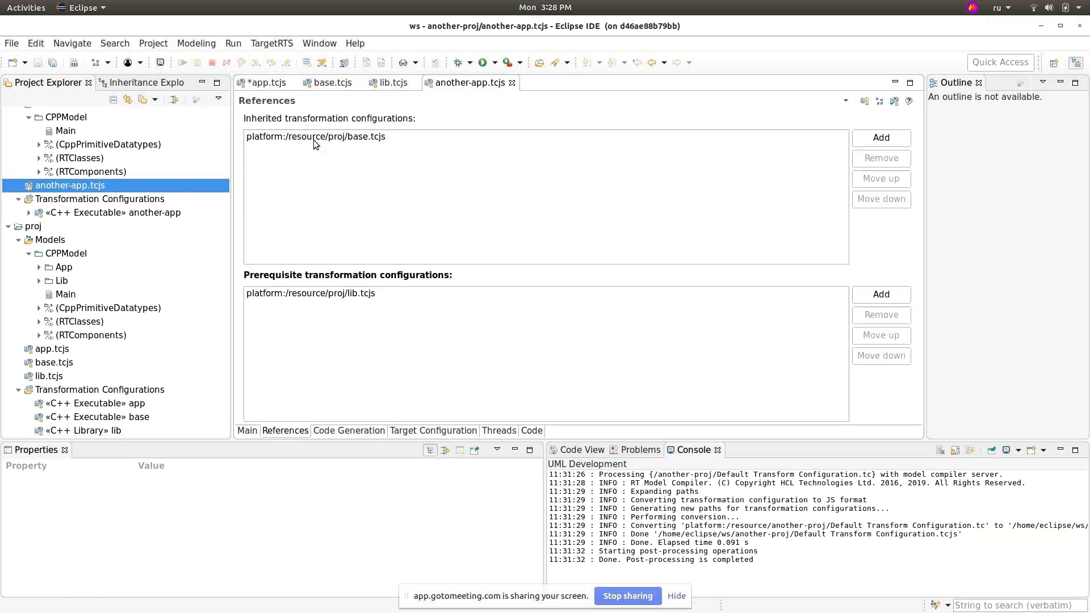
pyautogui.click(317, 137)
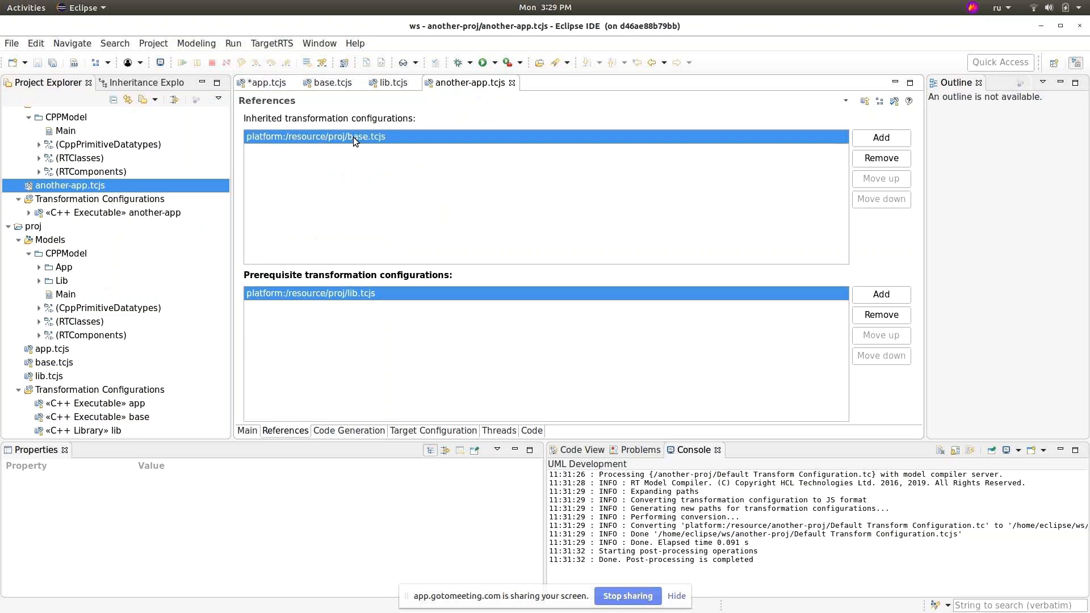
pyautogui.moveTo(285, 165)
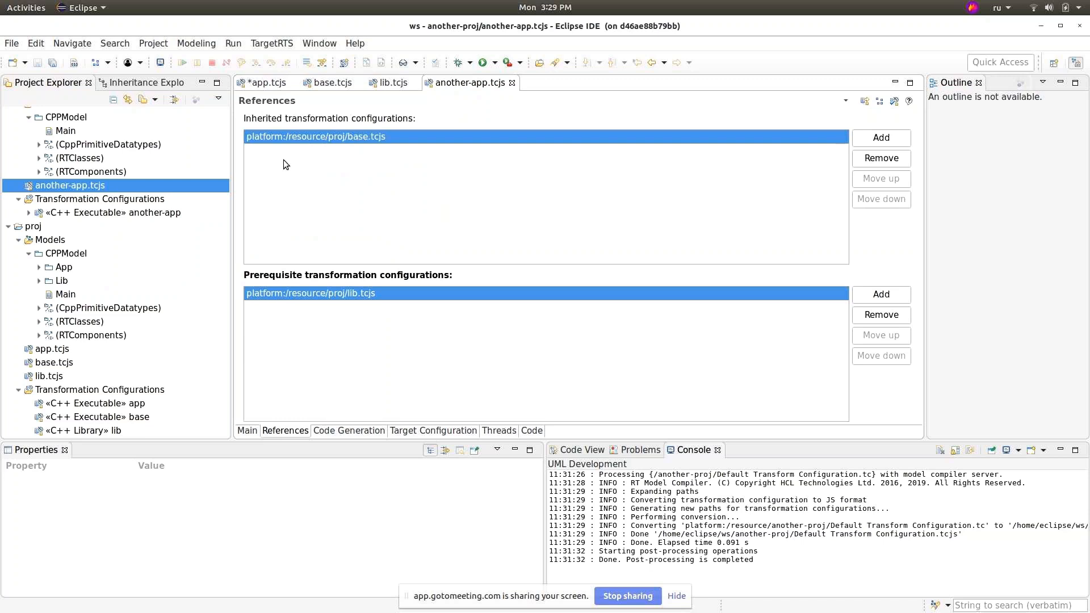
pyautogui.moveTo(457, 303)
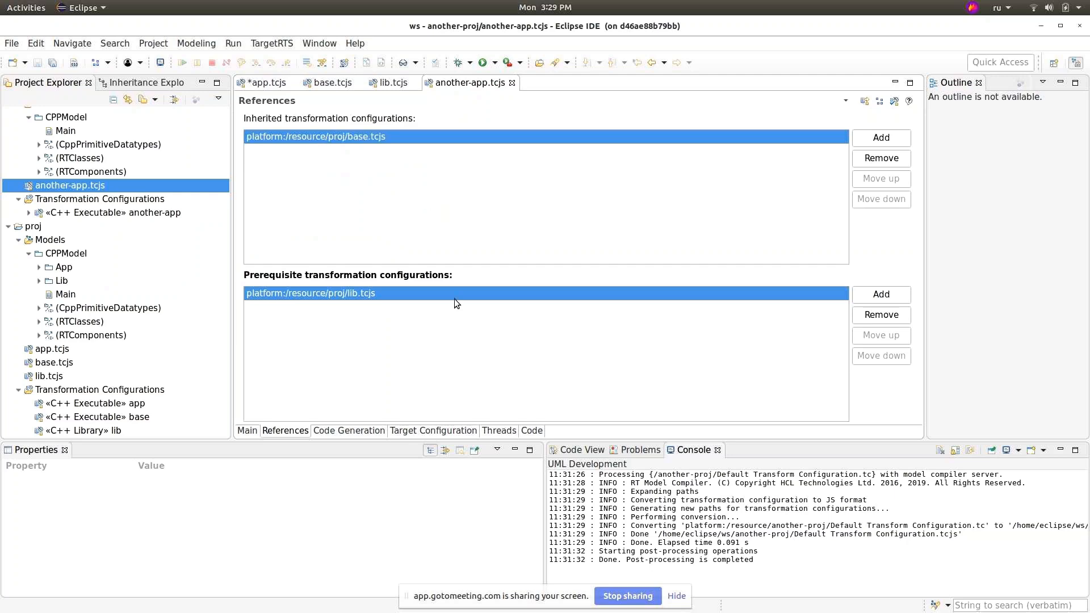